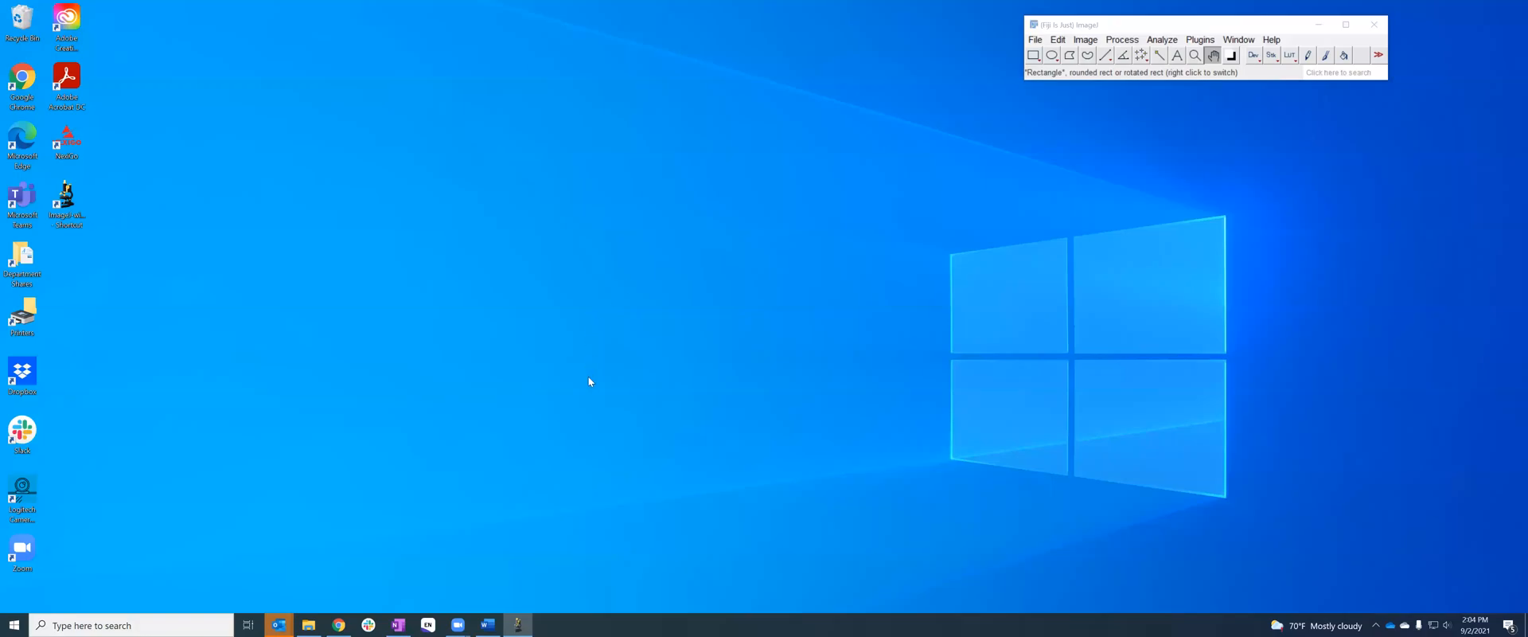
{"action": "mouse_move", "coordinate": [791, 323]}
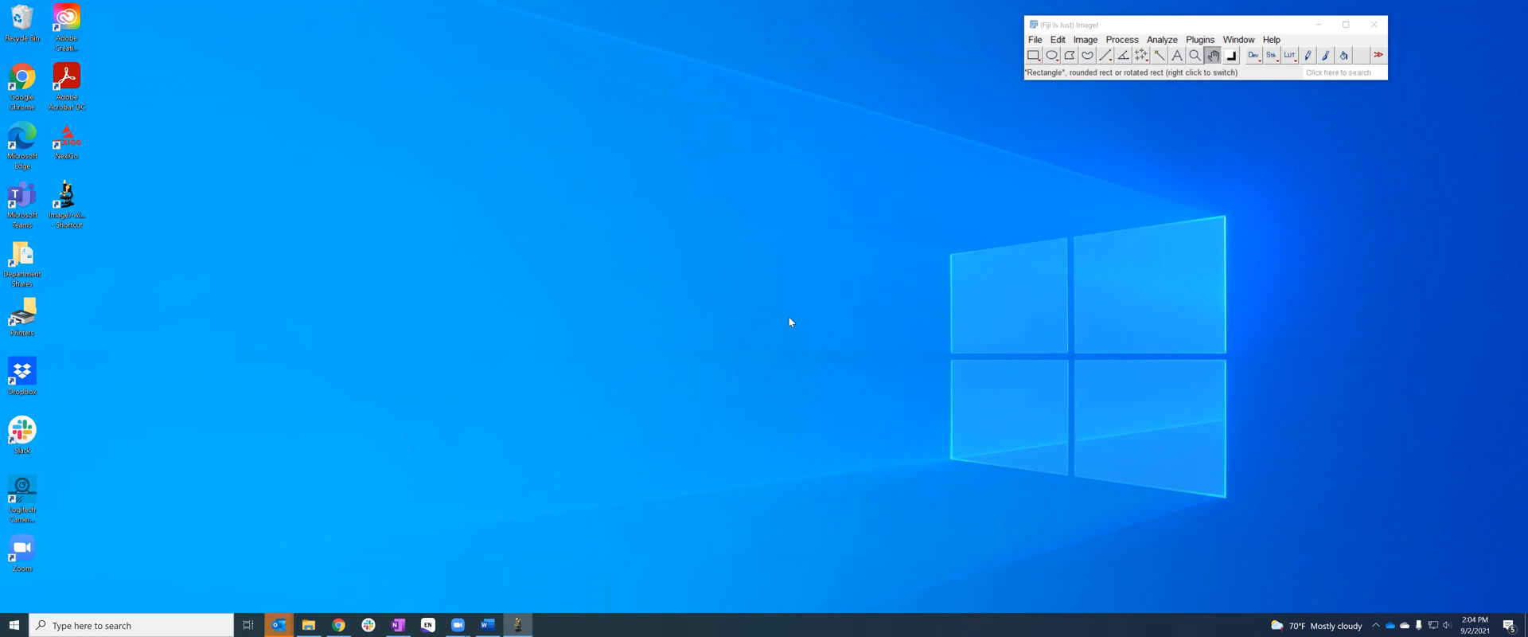
{"action": "mouse_move", "coordinate": [715, 270]}
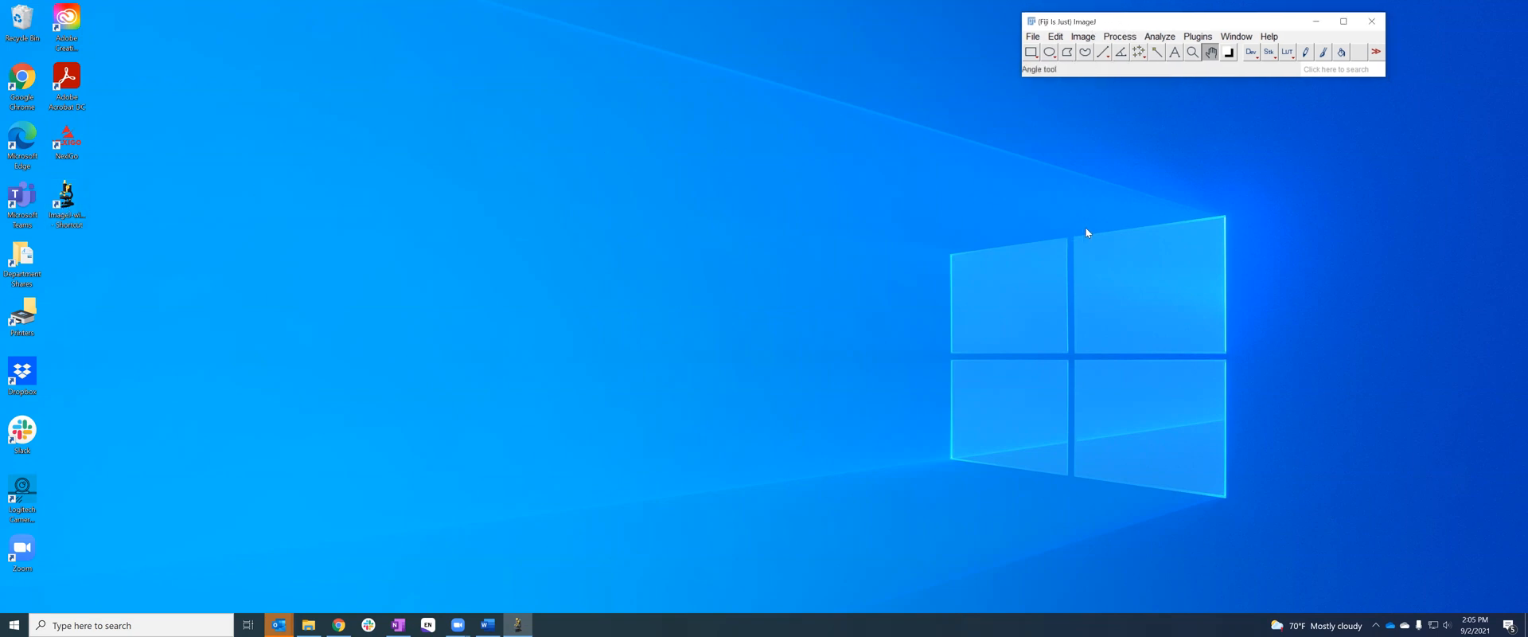
Open the 'Rectangular leather 0pct strain' photo from the Image analysis folder
{"action": "left_click", "coordinate": [1032, 37]}
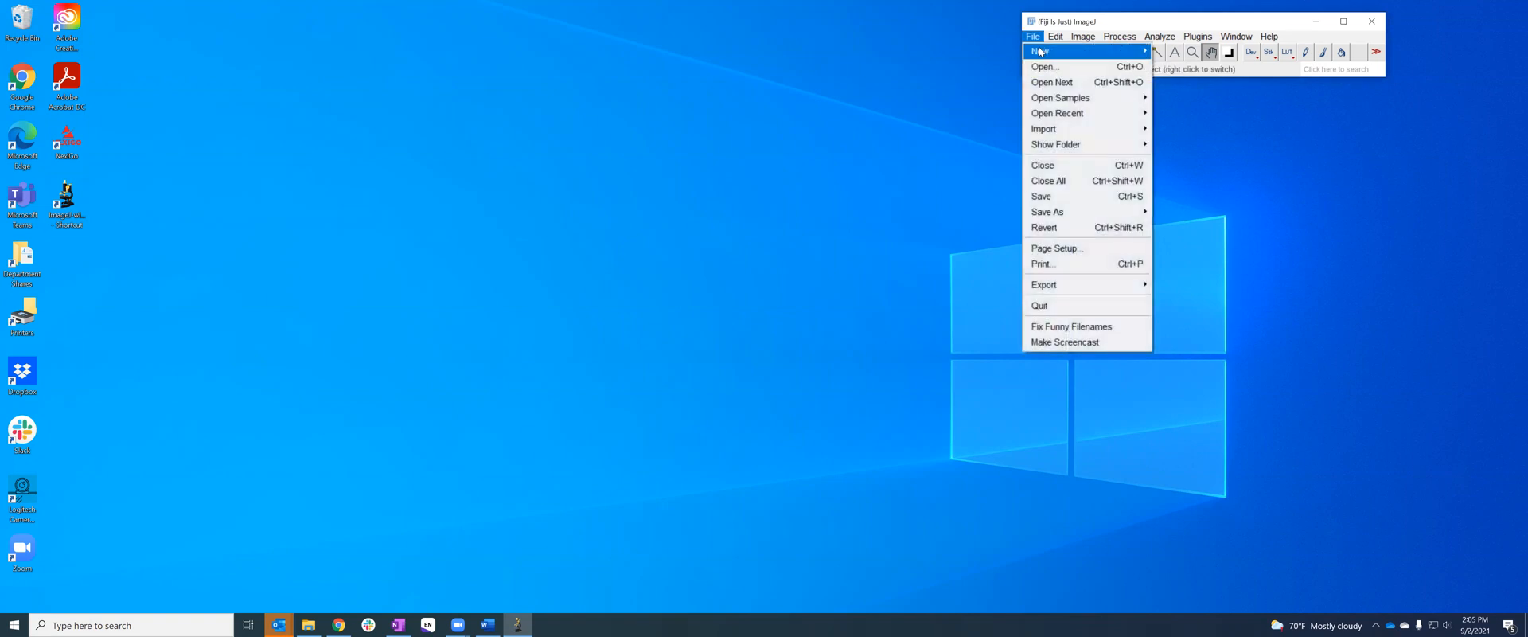
{"action": "left_click", "coordinate": [1045, 67]}
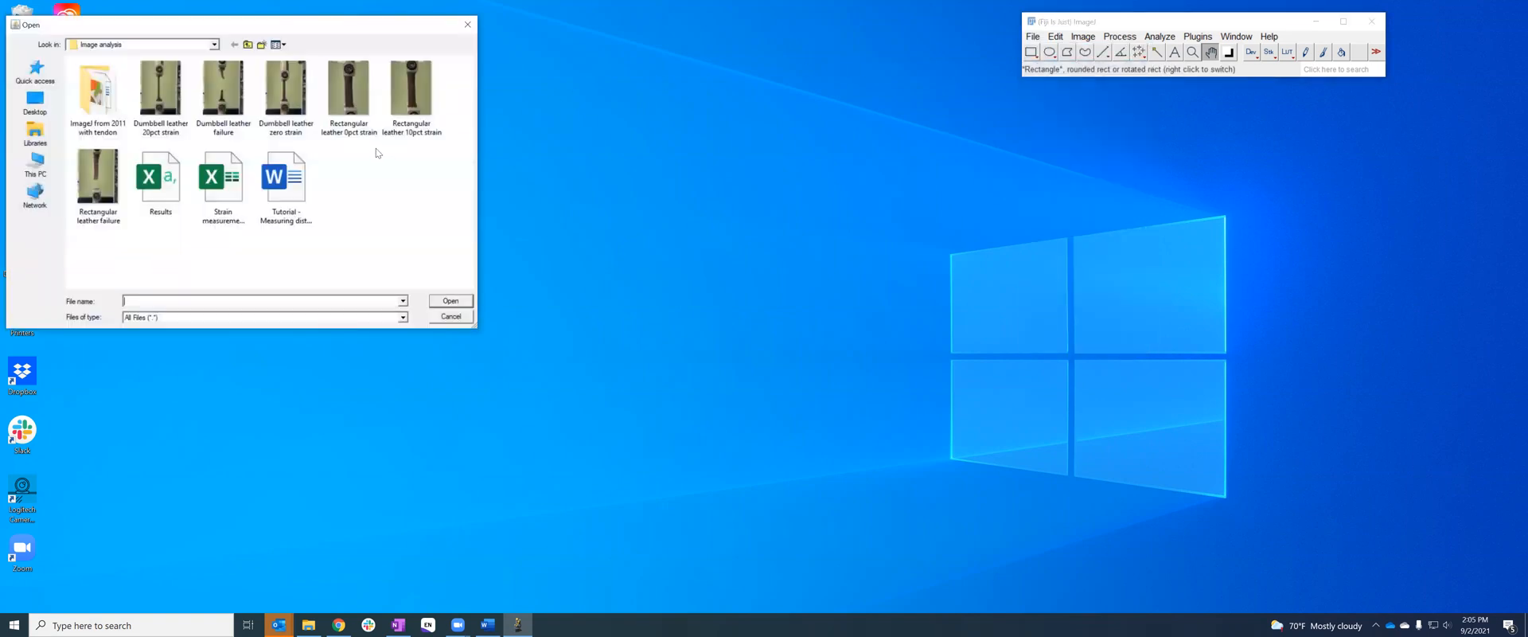
{"action": "left_click", "coordinate": [348, 87]}
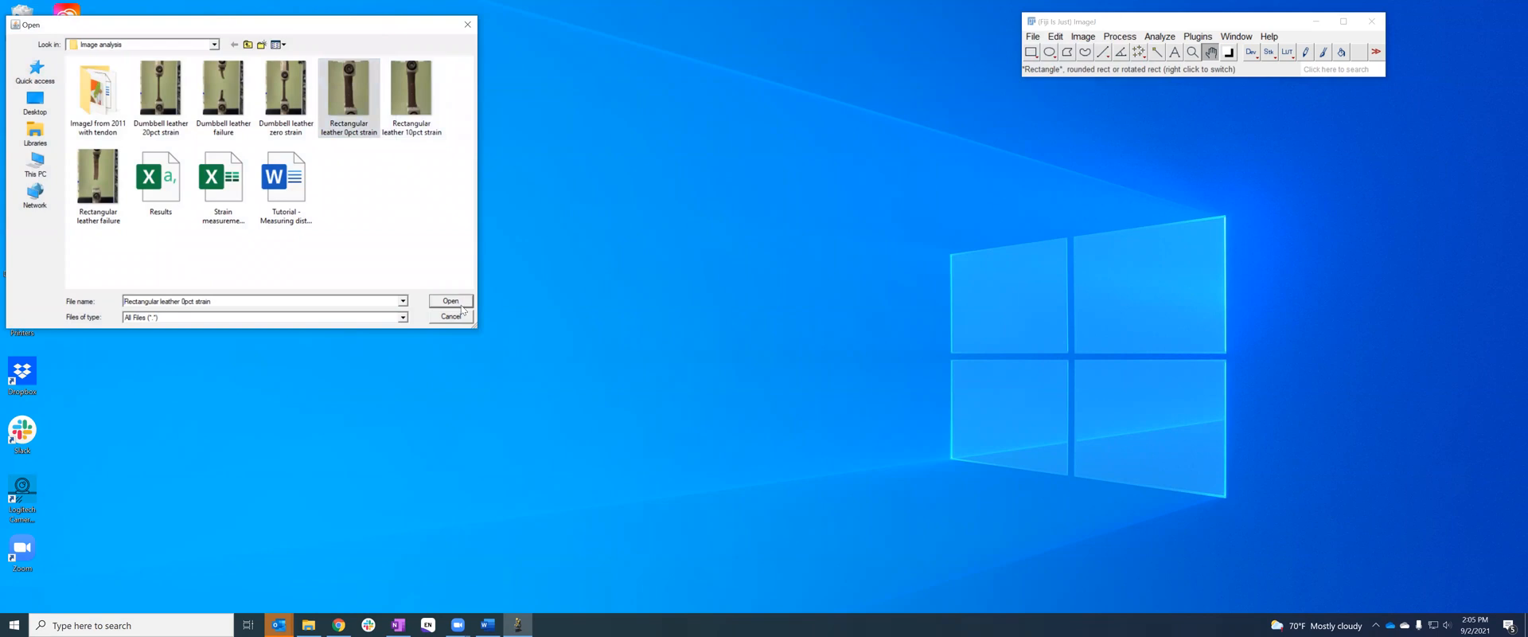
{"action": "left_click", "coordinate": [451, 301]}
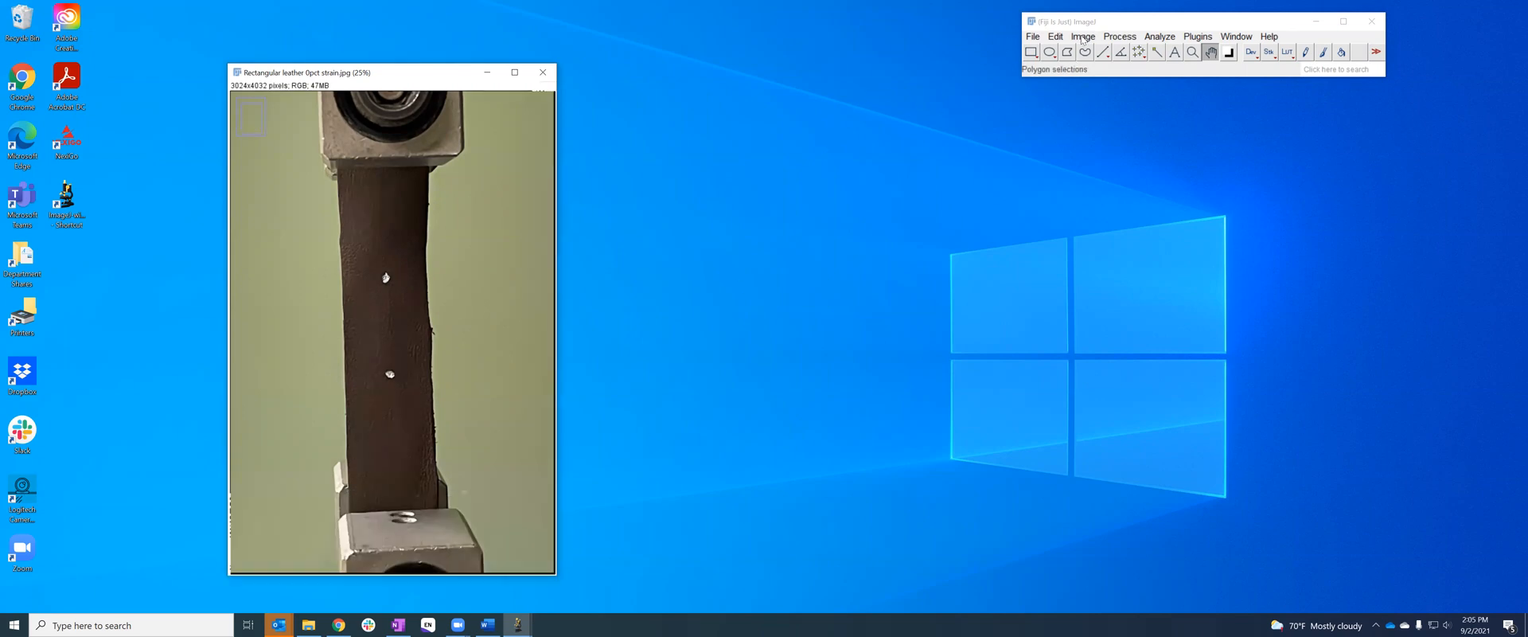
Change the leather photo's image type to 8-bit grayscale
{"action": "left_click", "coordinate": [1083, 36]}
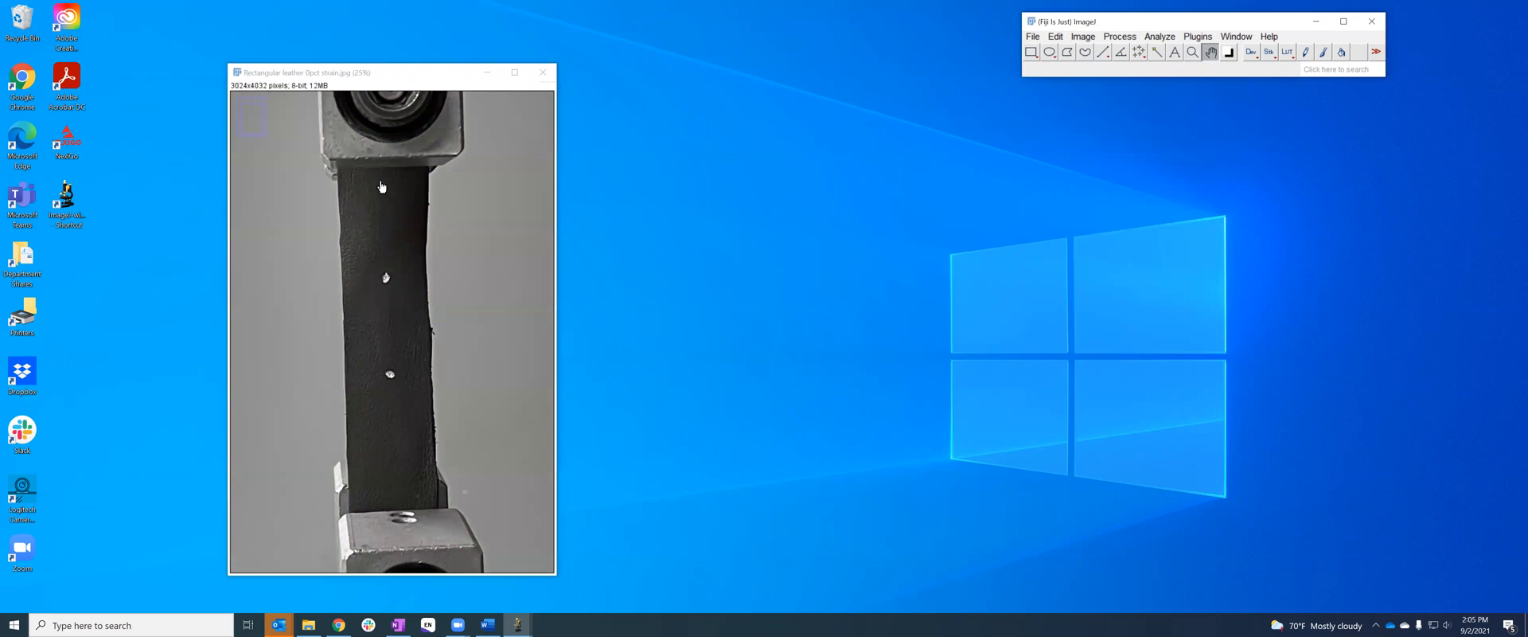
{"action": "mouse_move", "coordinate": [431, 523]}
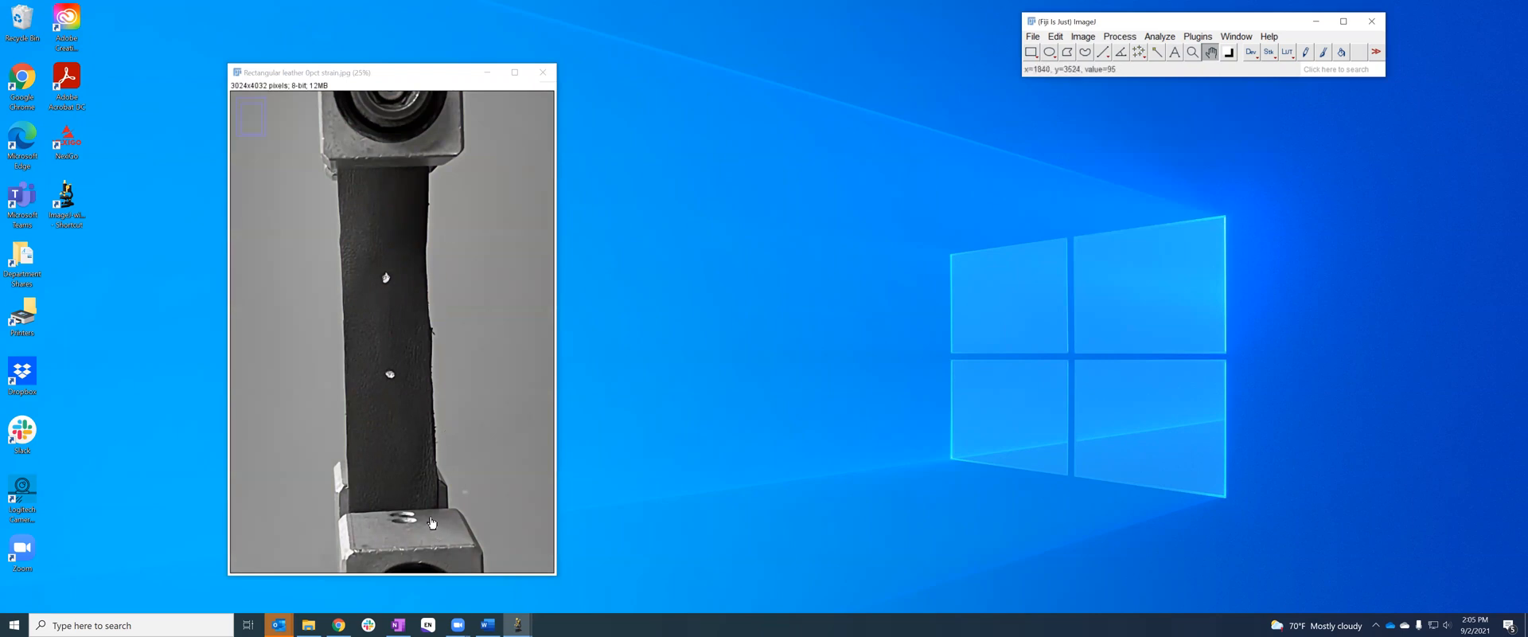
{"action": "mouse_move", "coordinate": [476, 280]}
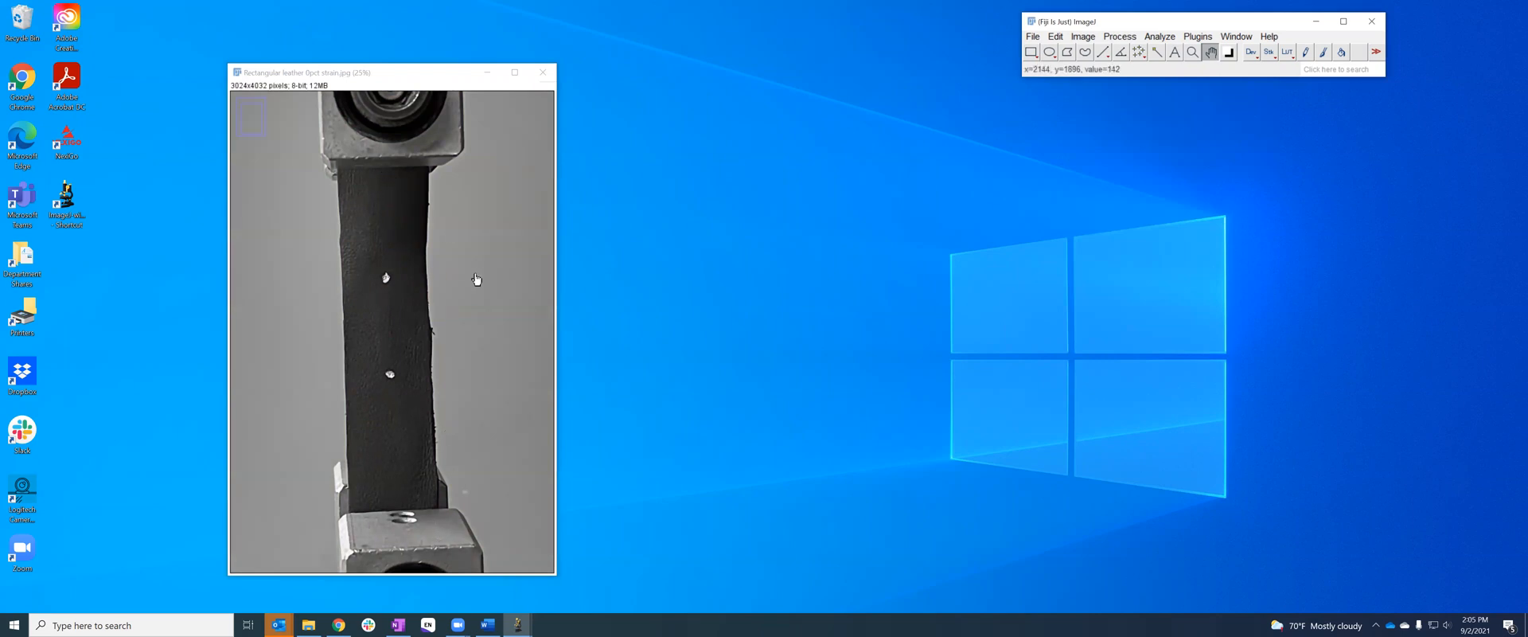
{"action": "mouse_move", "coordinate": [1130, 90]}
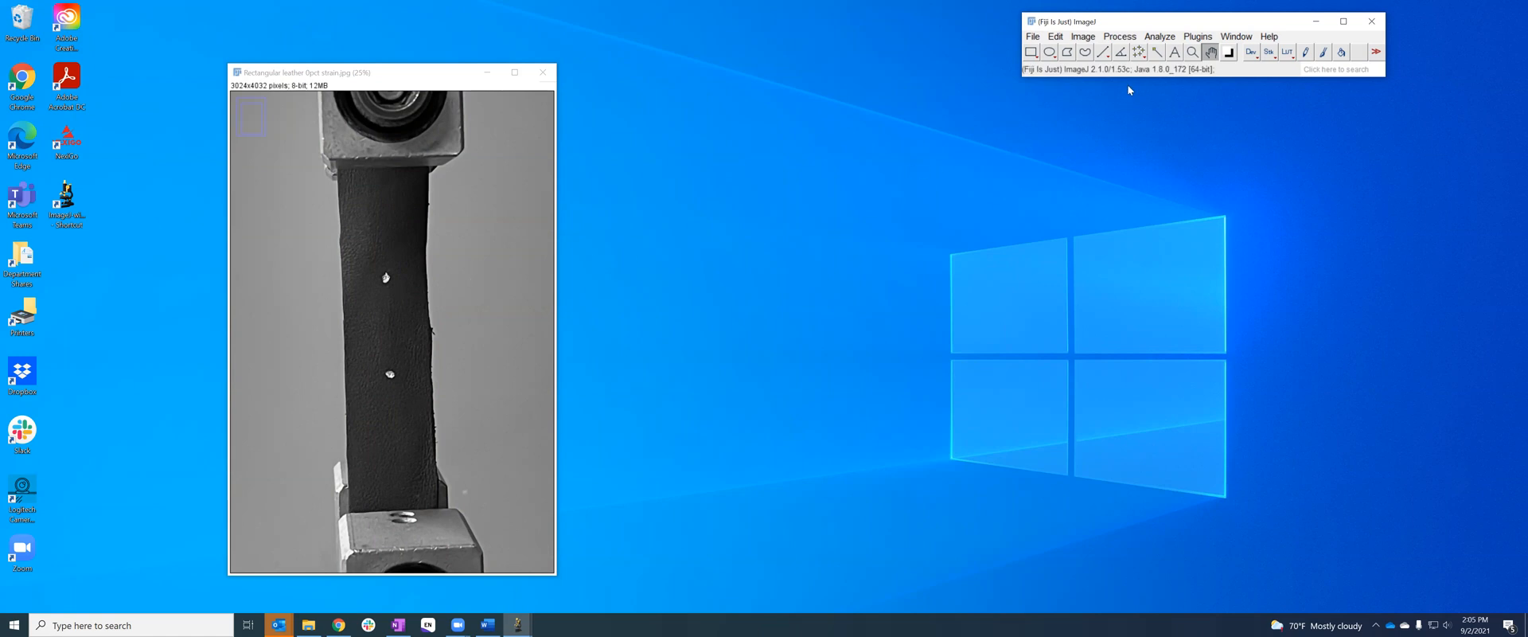
{"action": "mouse_move", "coordinate": [1144, 54]}
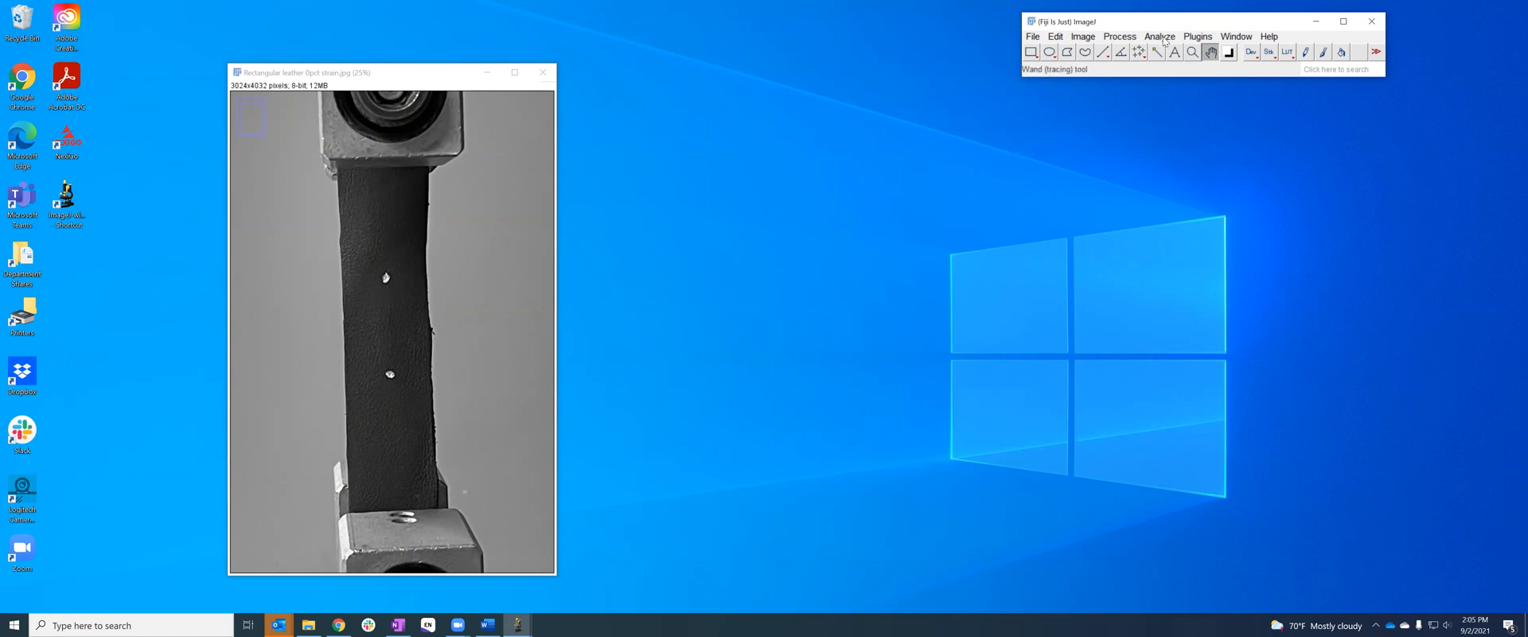
{"action": "left_click", "coordinate": [1104, 52]}
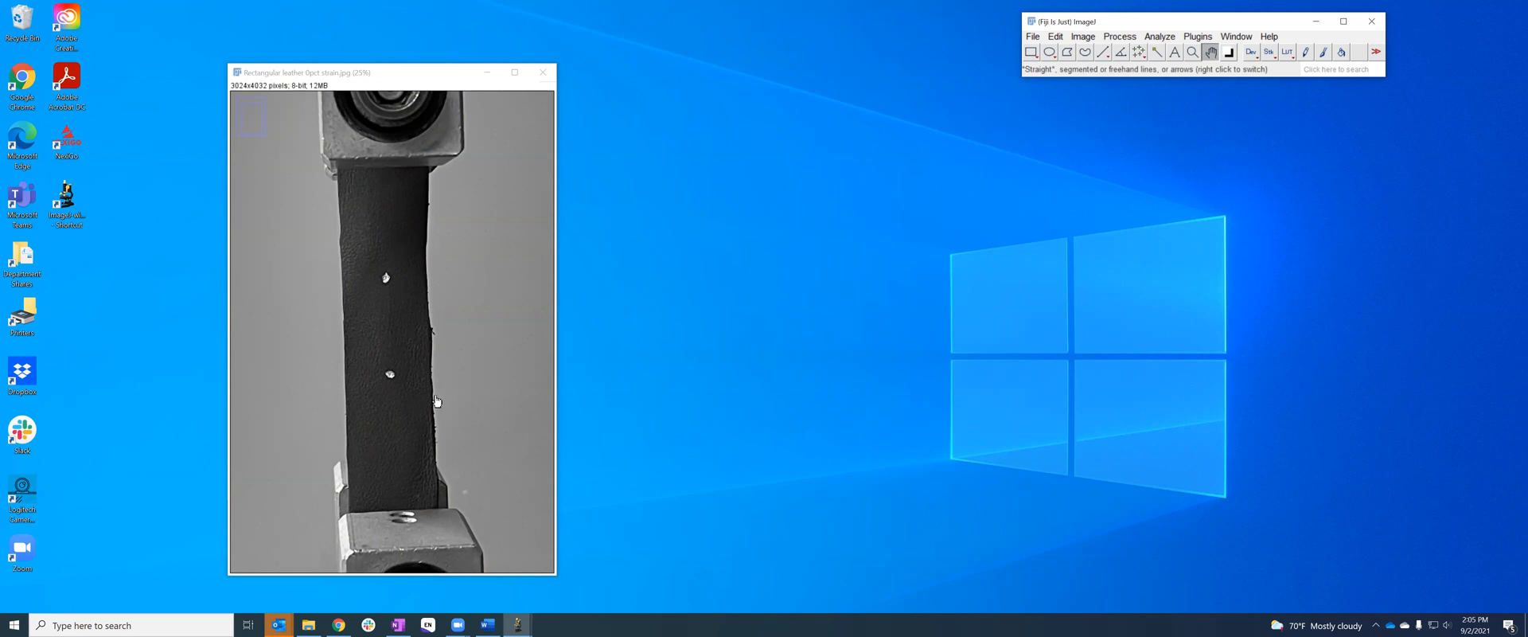
{"action": "mouse_move", "coordinate": [382, 278]}
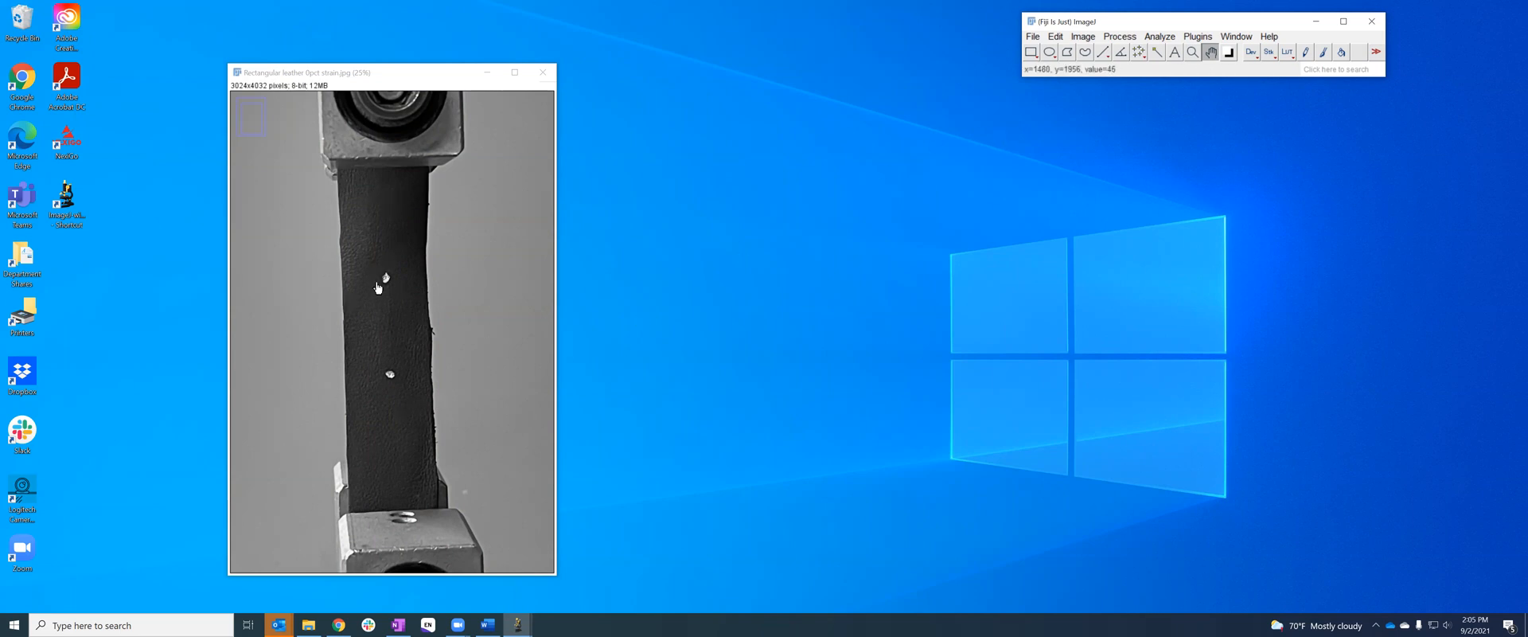
{"action": "mouse_move", "coordinate": [466, 264]}
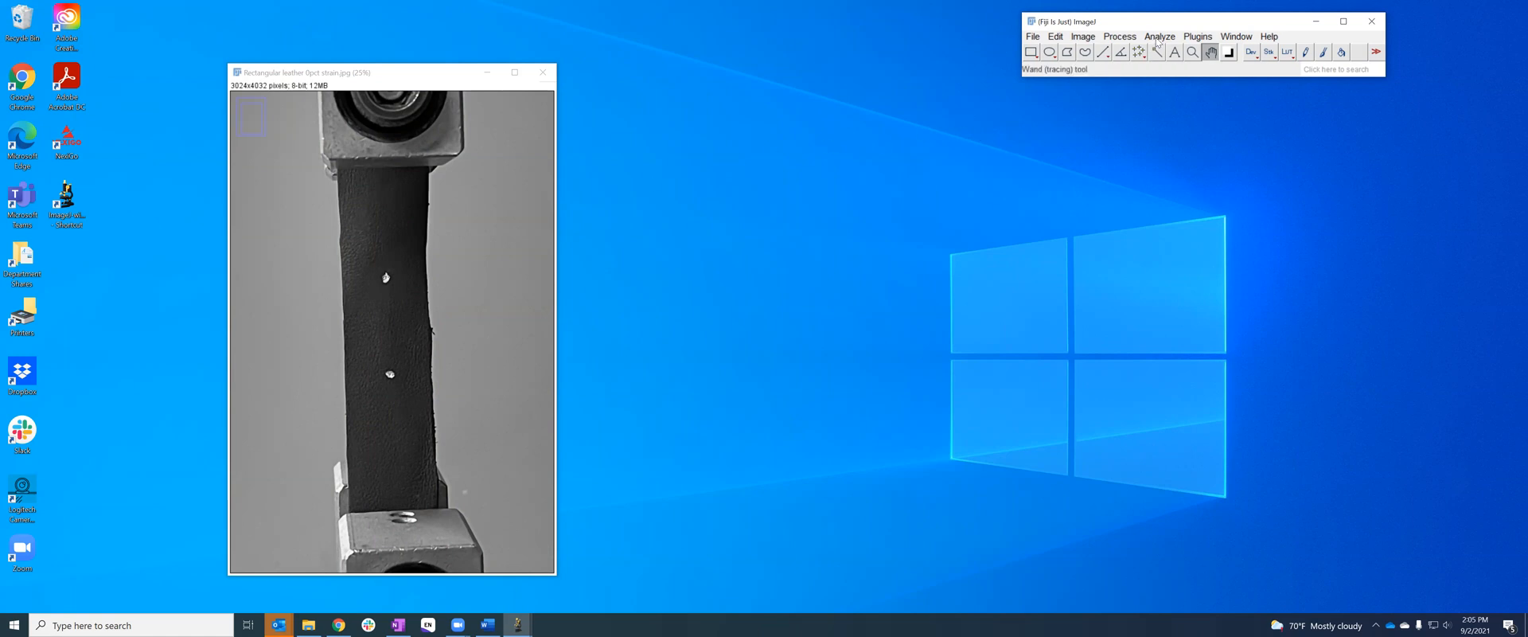
Draw a straight line across the lower grip's width and measure it (741.080)
{"action": "left_click", "coordinate": [1103, 52]}
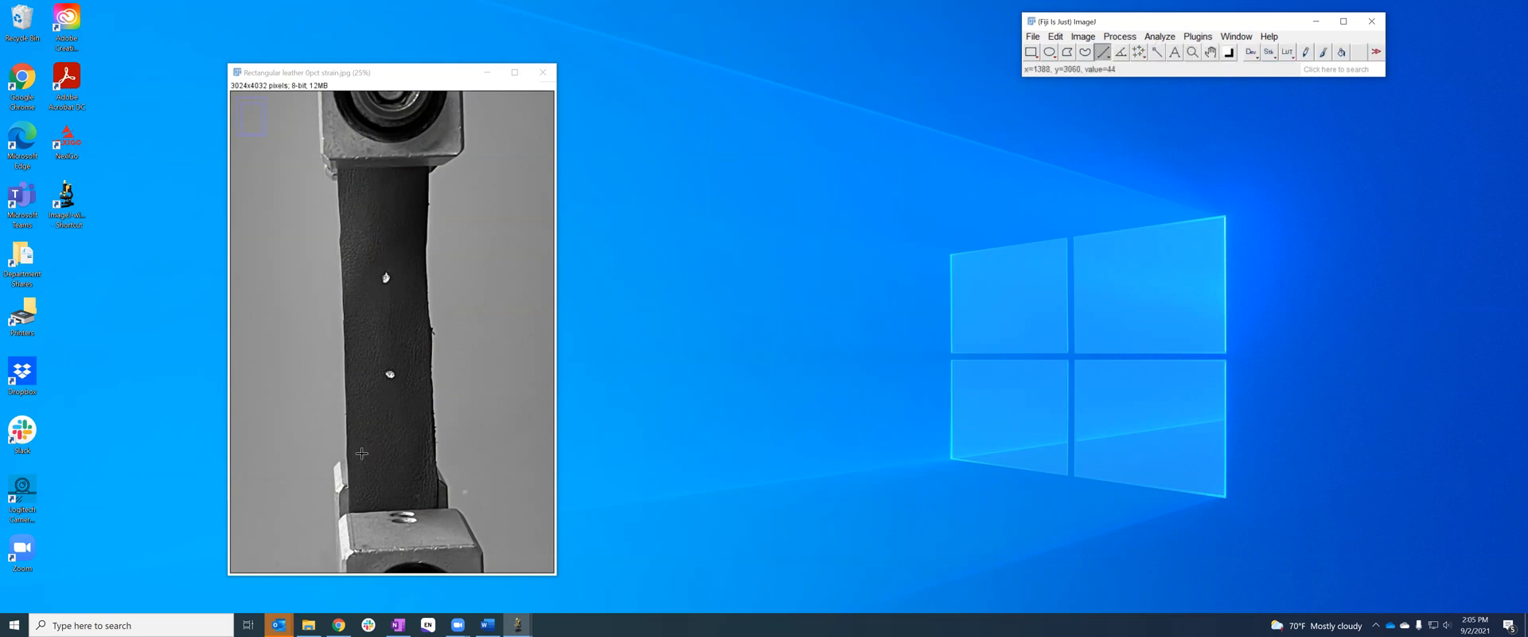
{"action": "mouse_move", "coordinate": [344, 513]}
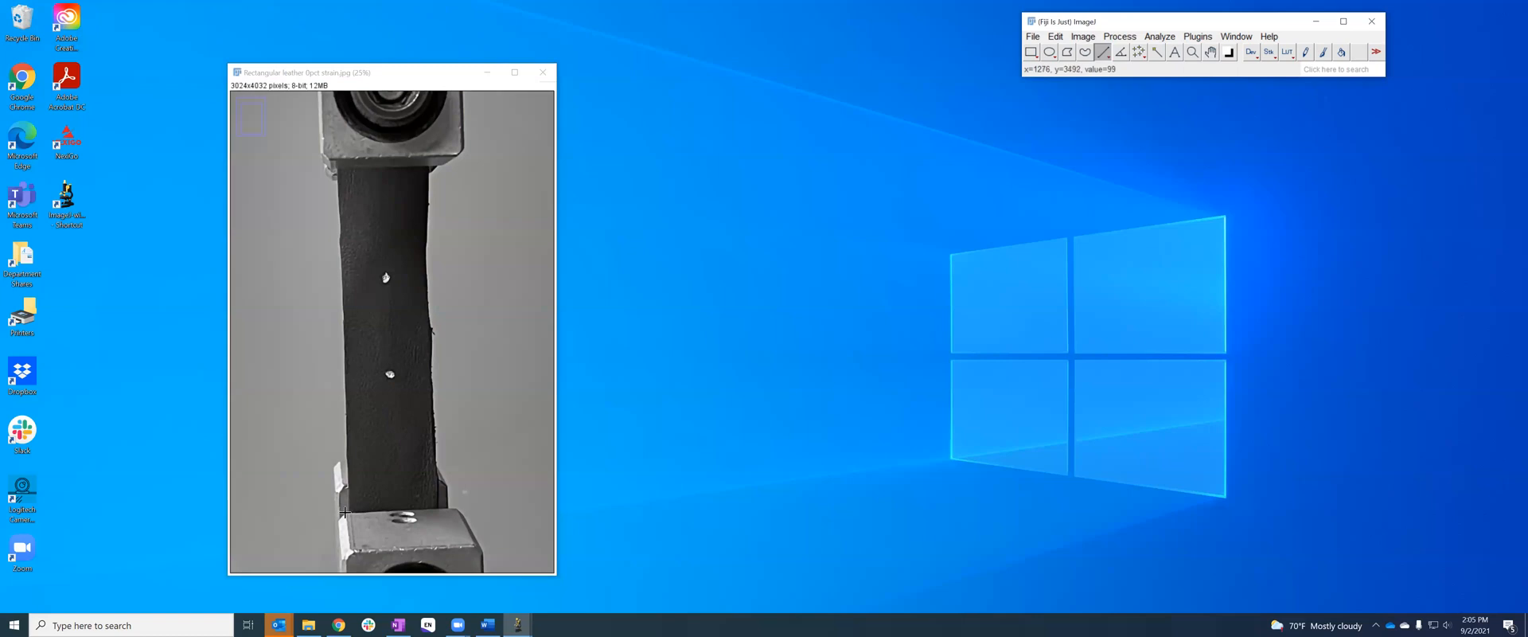
{"action": "left_click_drag", "start_coordinate": [343, 515], "coordinate": [456, 507]}
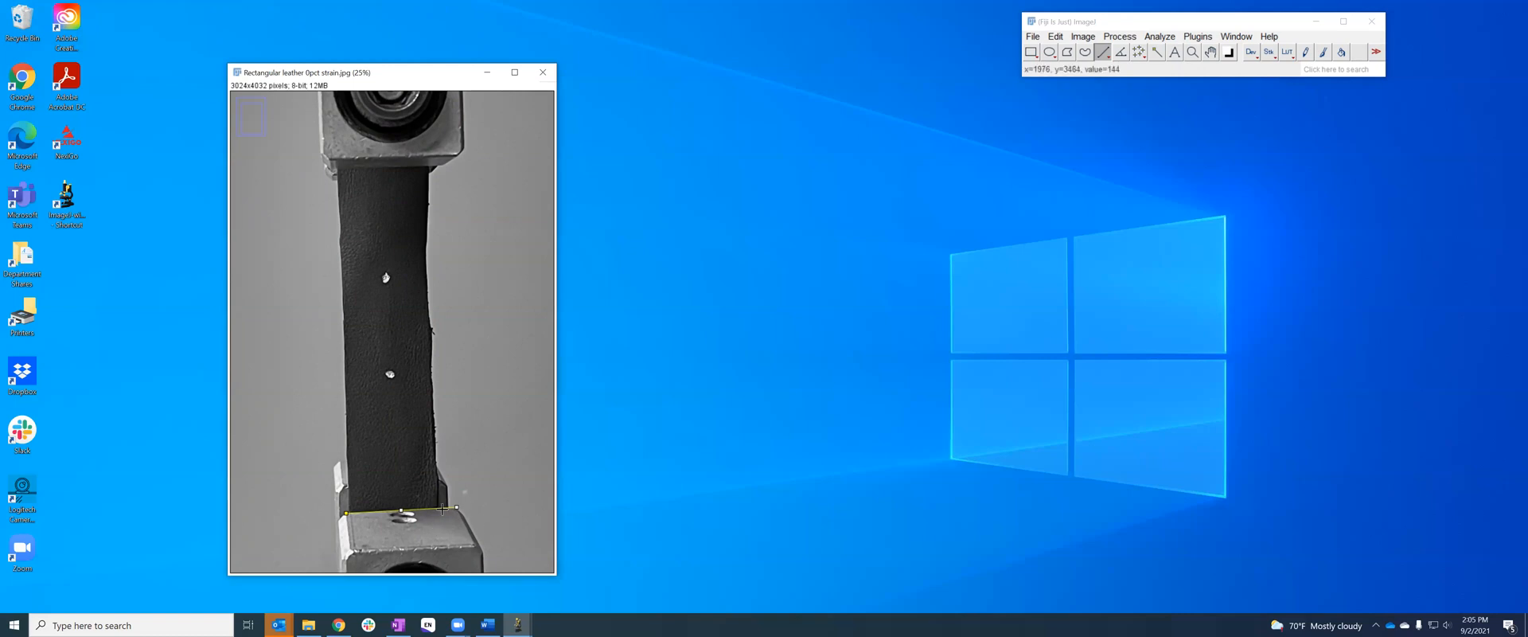
{"action": "left_click", "coordinate": [1160, 37]}
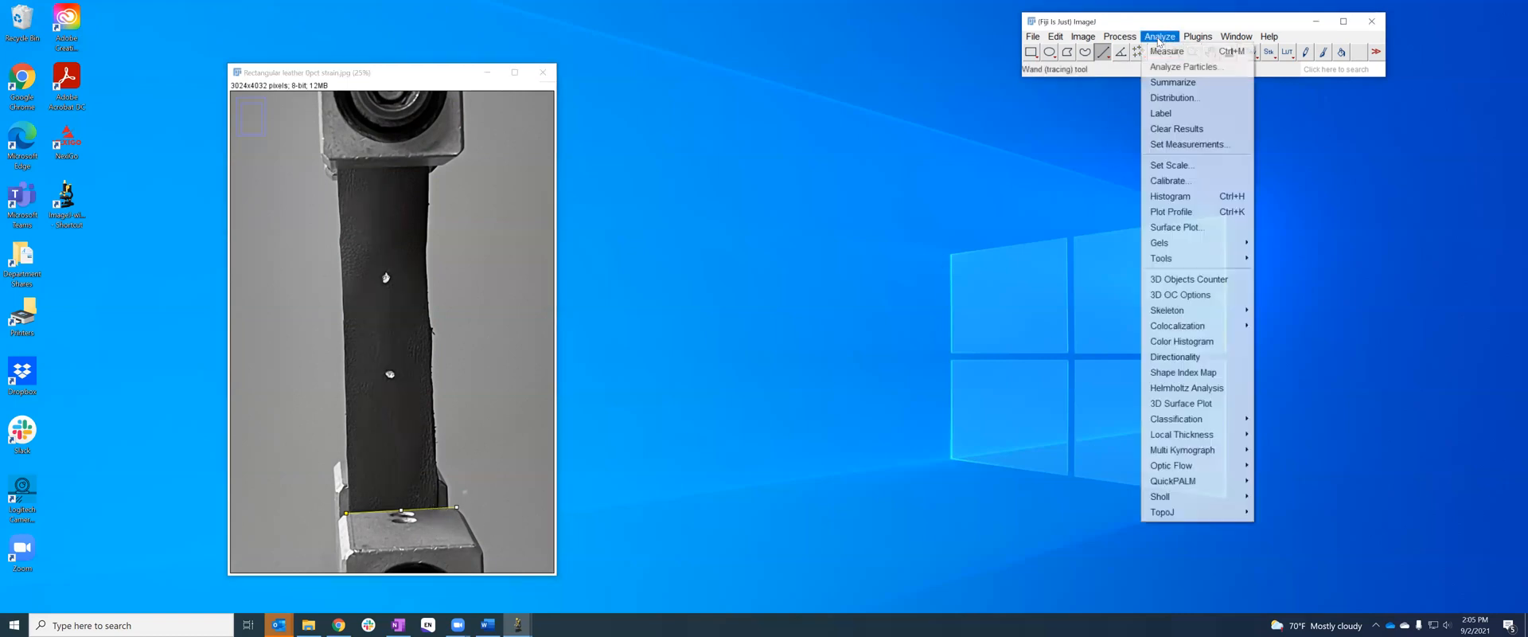
{"action": "mouse_move", "coordinate": [1168, 51]}
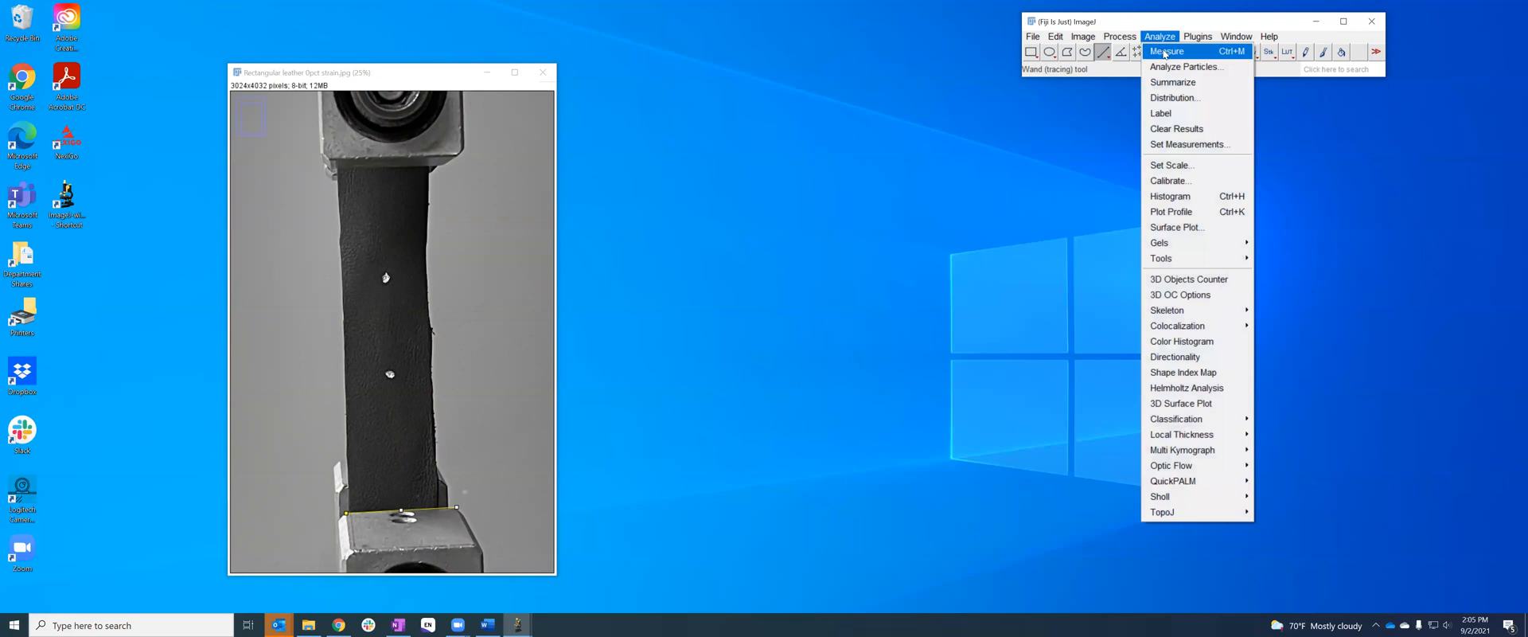
{"action": "left_click", "coordinate": [1167, 51]}
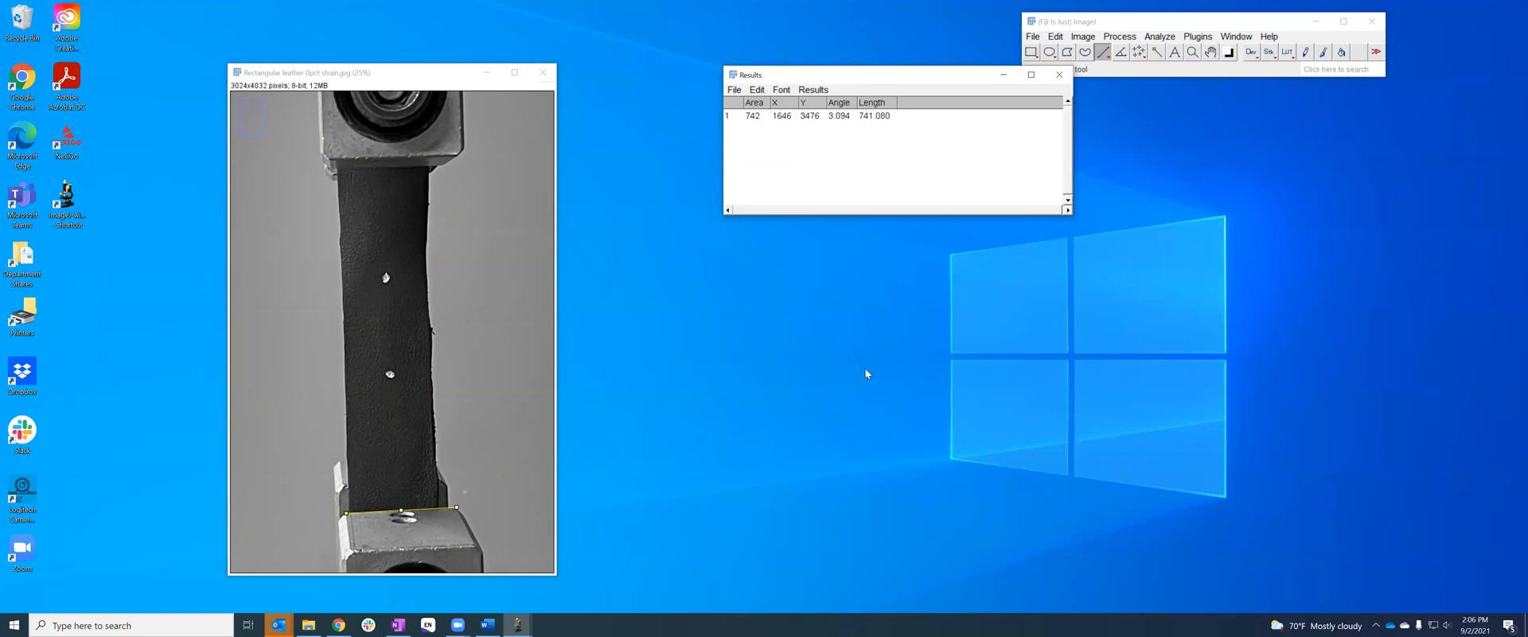
{"action": "mouse_move", "coordinate": [473, 325]}
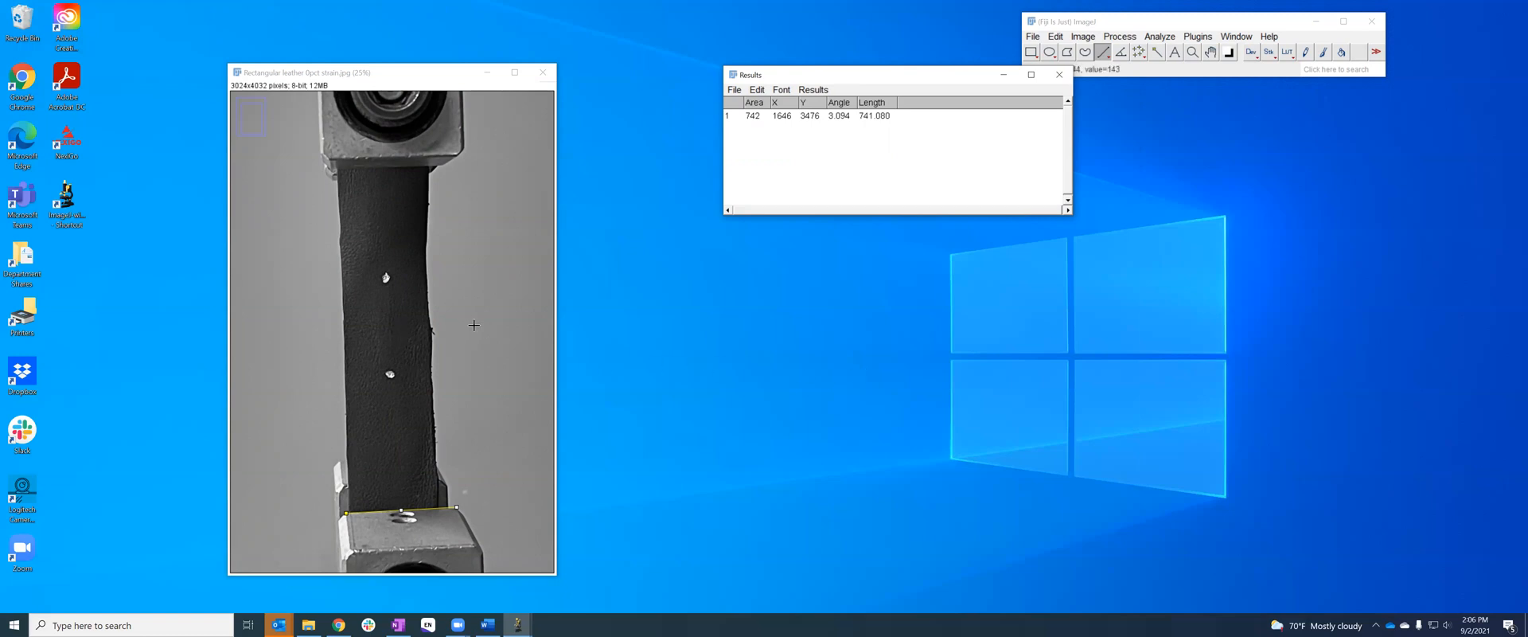
Set the scale to 741.08 pixels per known distance 1, unit 'unit'
{"action": "left_click", "coordinate": [1160, 37]}
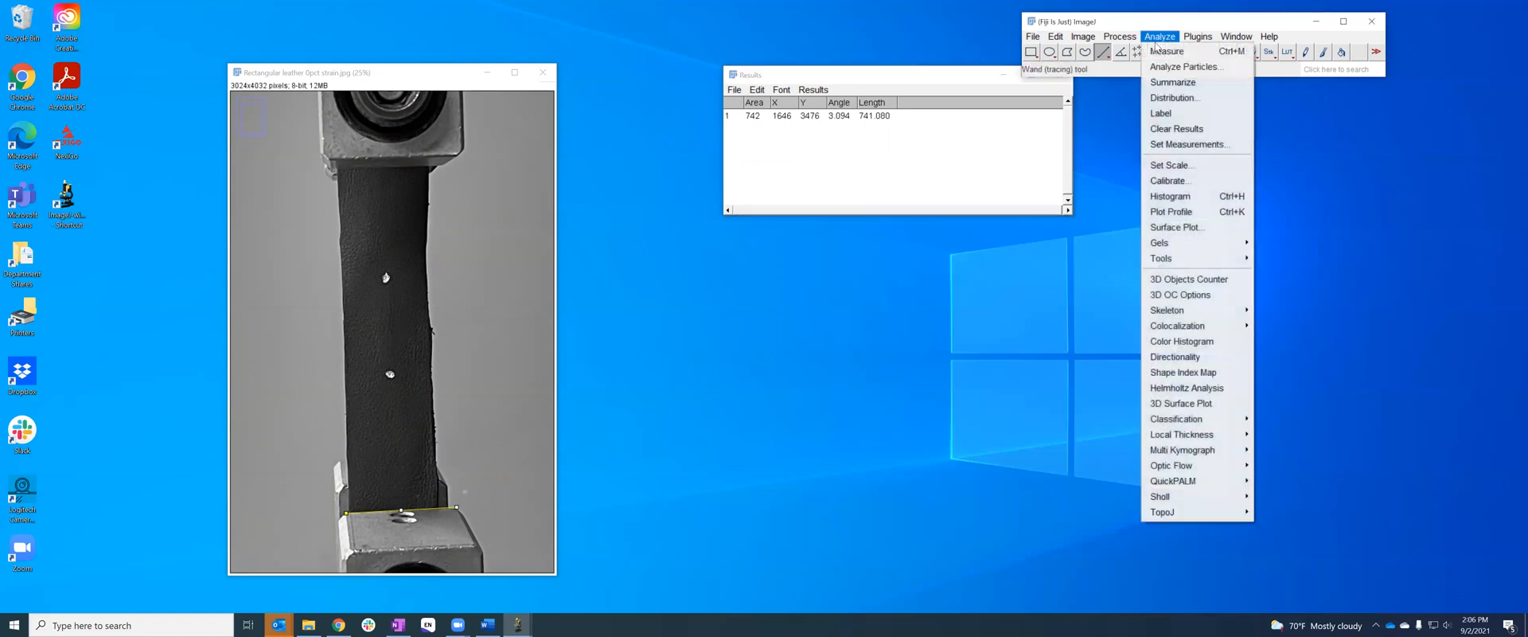
{"action": "left_click", "coordinate": [1171, 164]}
{"action": "type", "text": "1"}
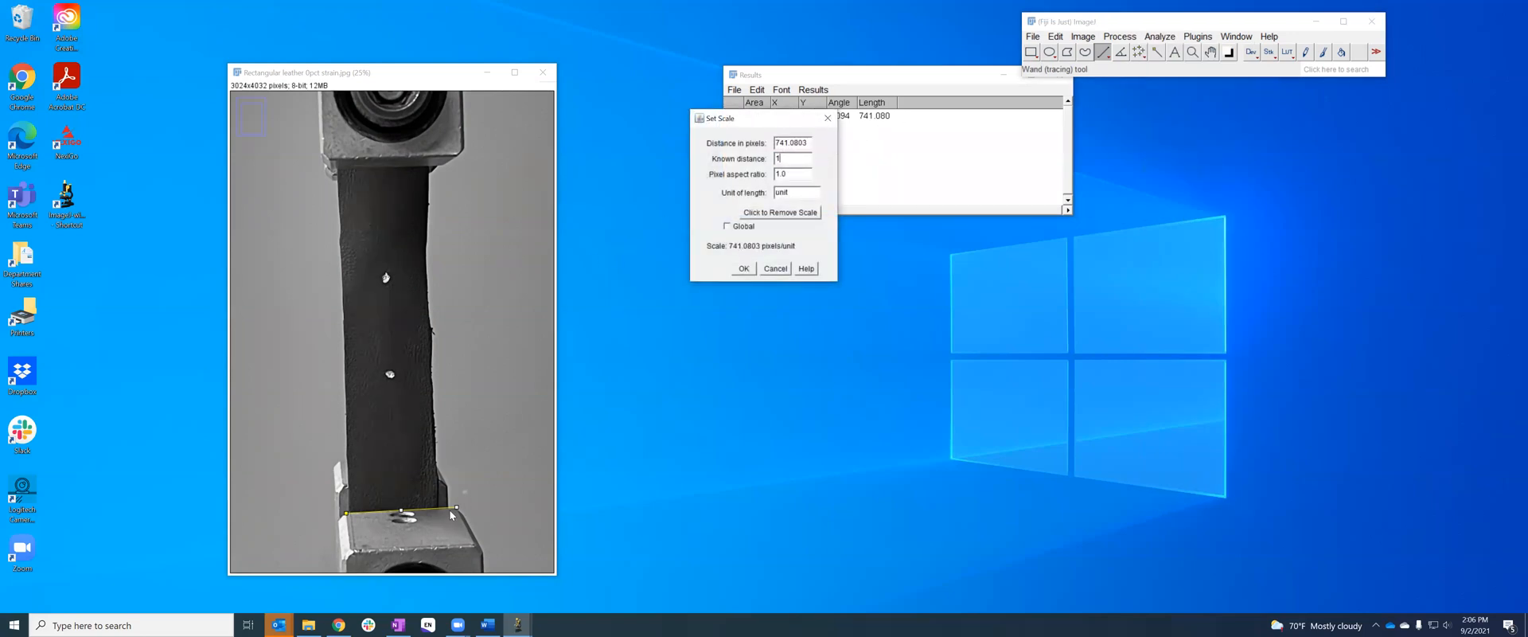
{"action": "mouse_move", "coordinate": [491, 502]}
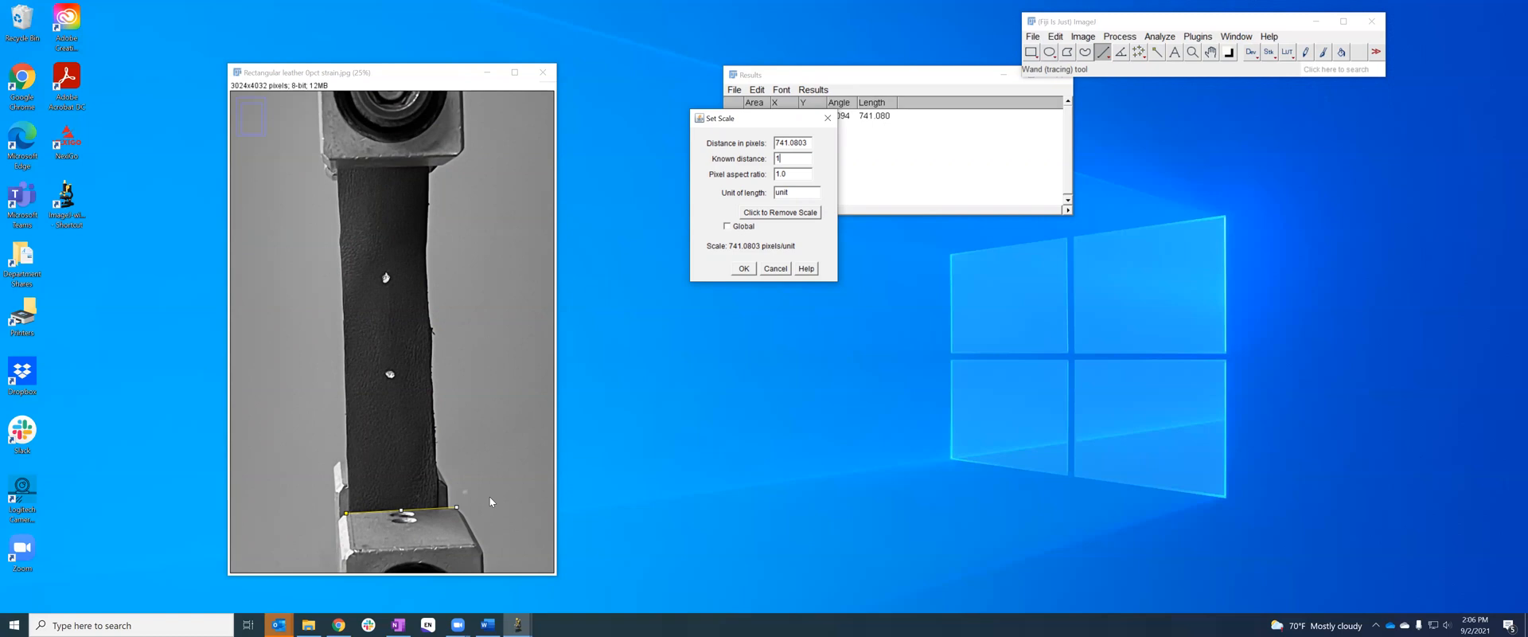
{"action": "mouse_move", "coordinate": [568, 307]}
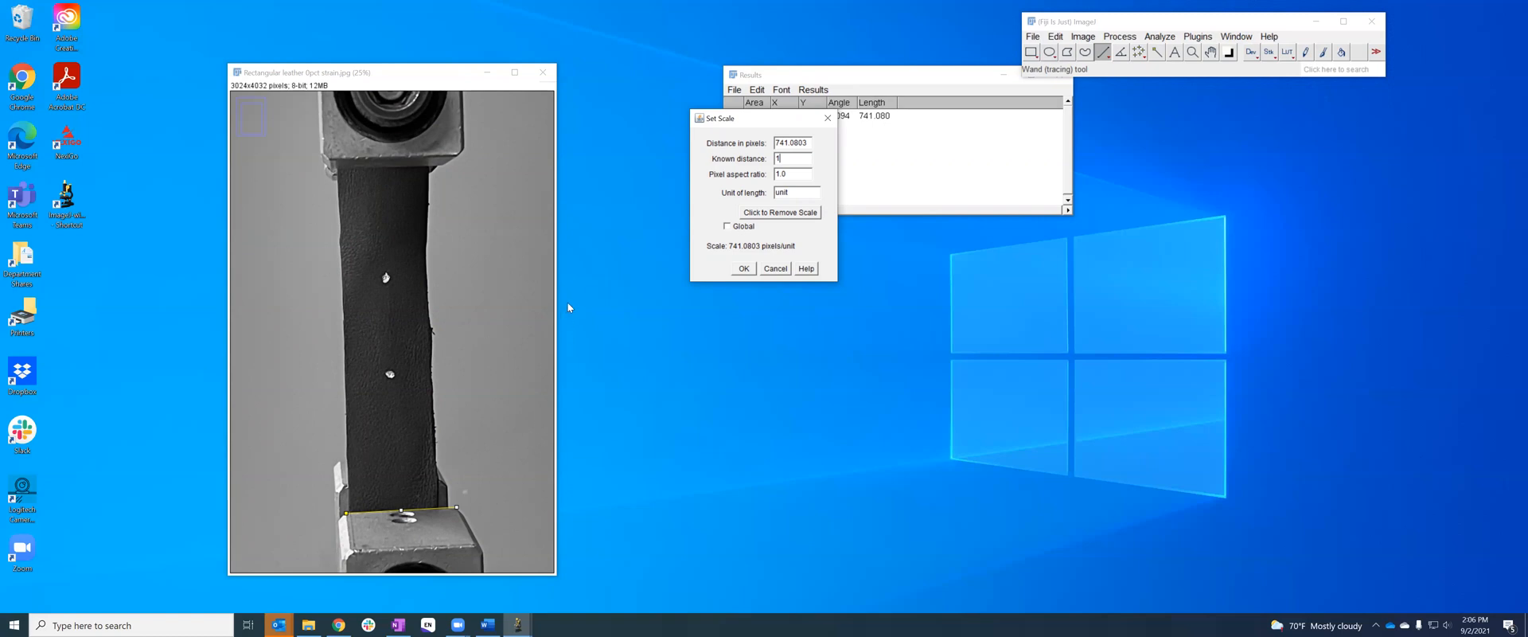
{"action": "left_click", "coordinate": [744, 268]}
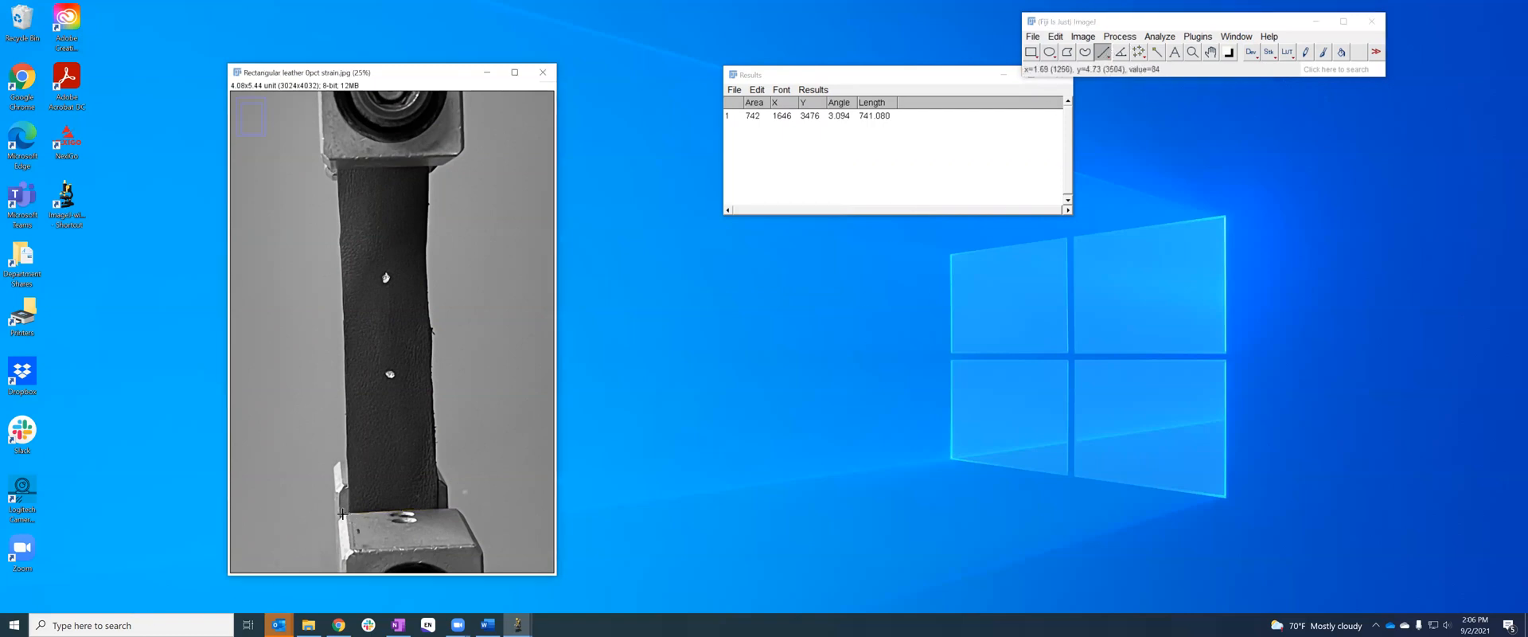
Draw a new measuring line along the bottom grip edge
{"action": "left_click_drag", "start_coordinate": [342, 512], "coordinate": [459, 507]}
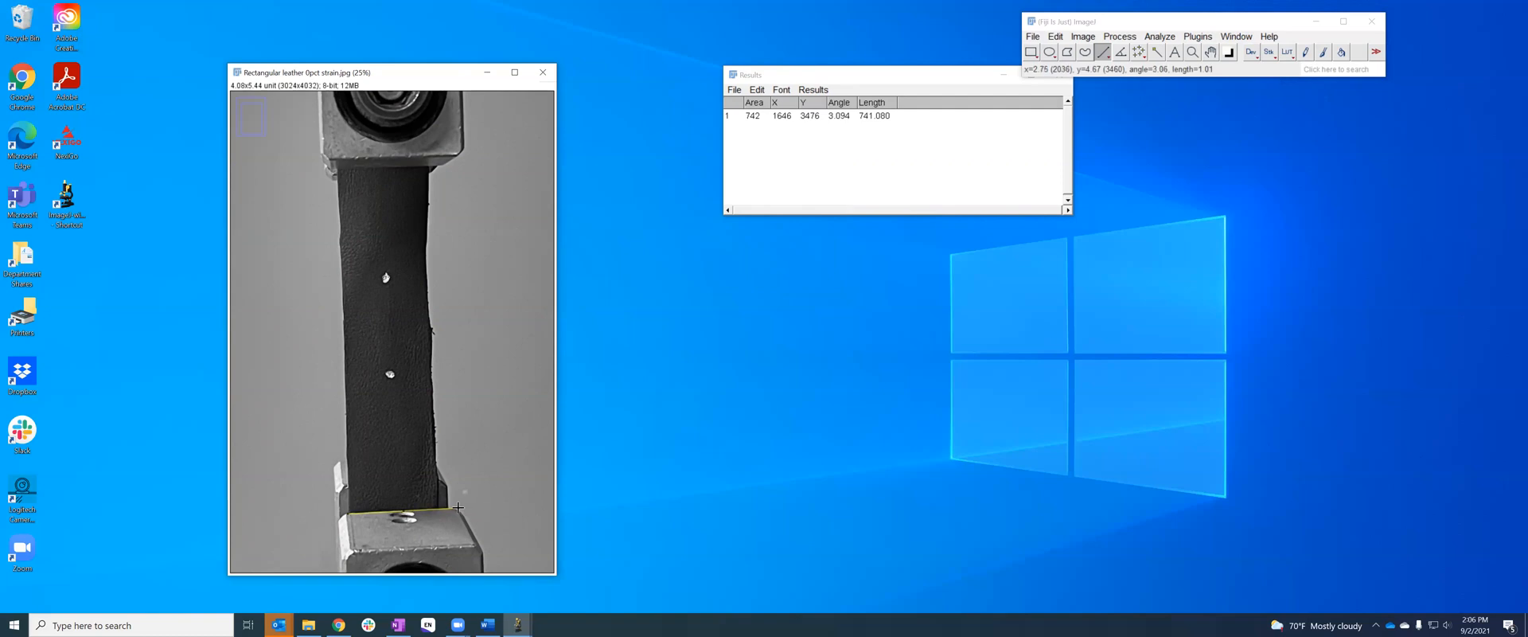
{"action": "mouse_move", "coordinate": [646, 468]}
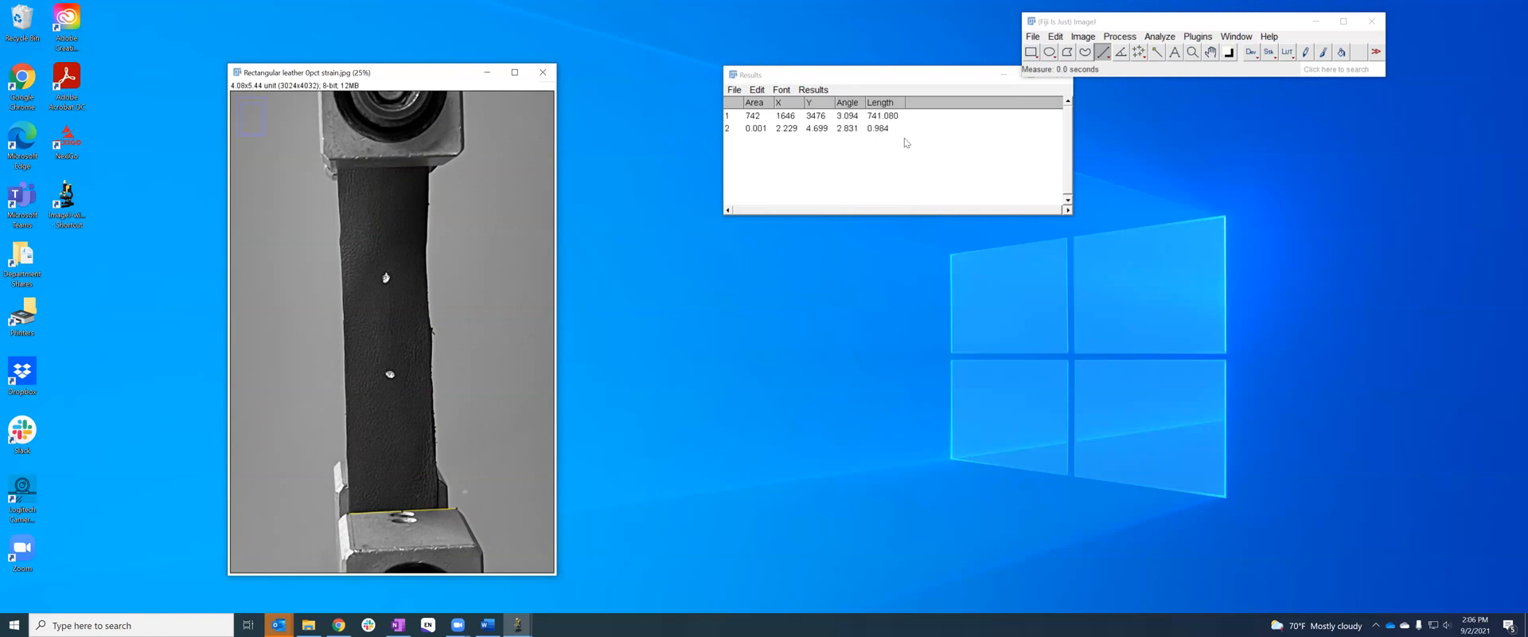
{"action": "mouse_move", "coordinate": [683, 326]}
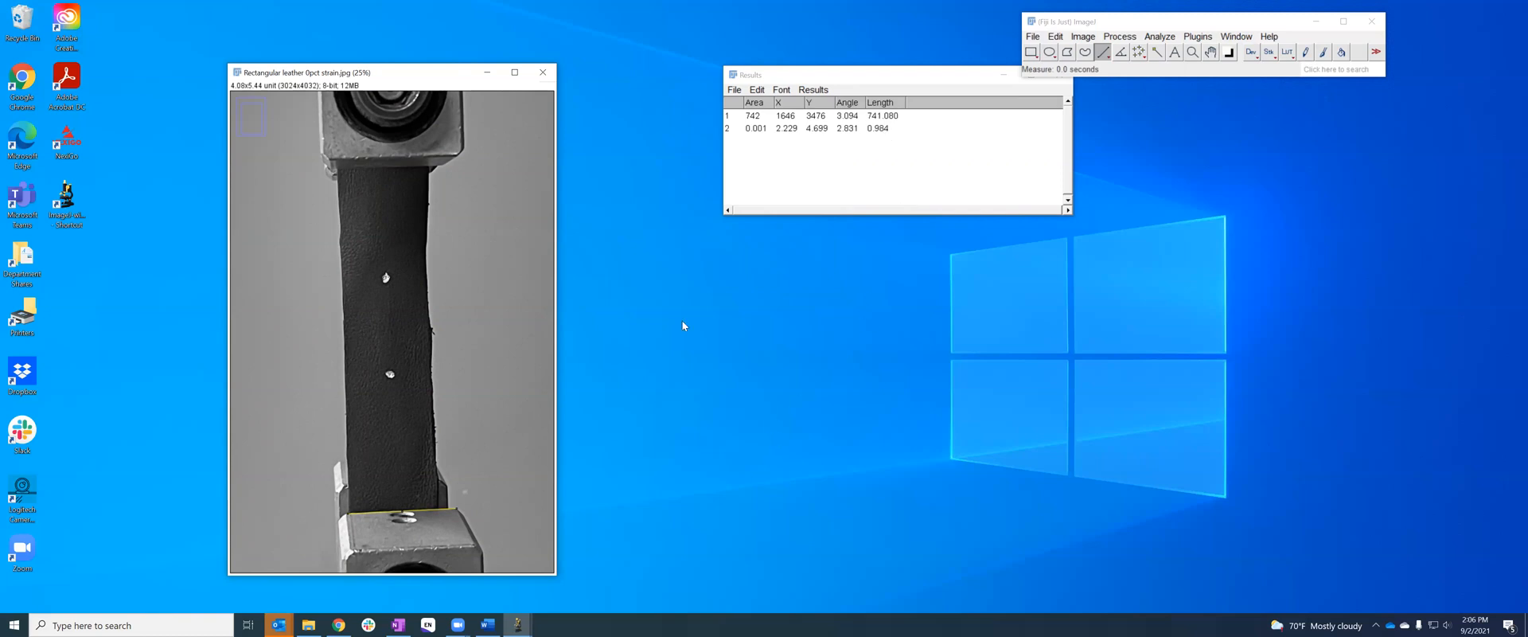
{"action": "mouse_move", "coordinate": [389, 521]}
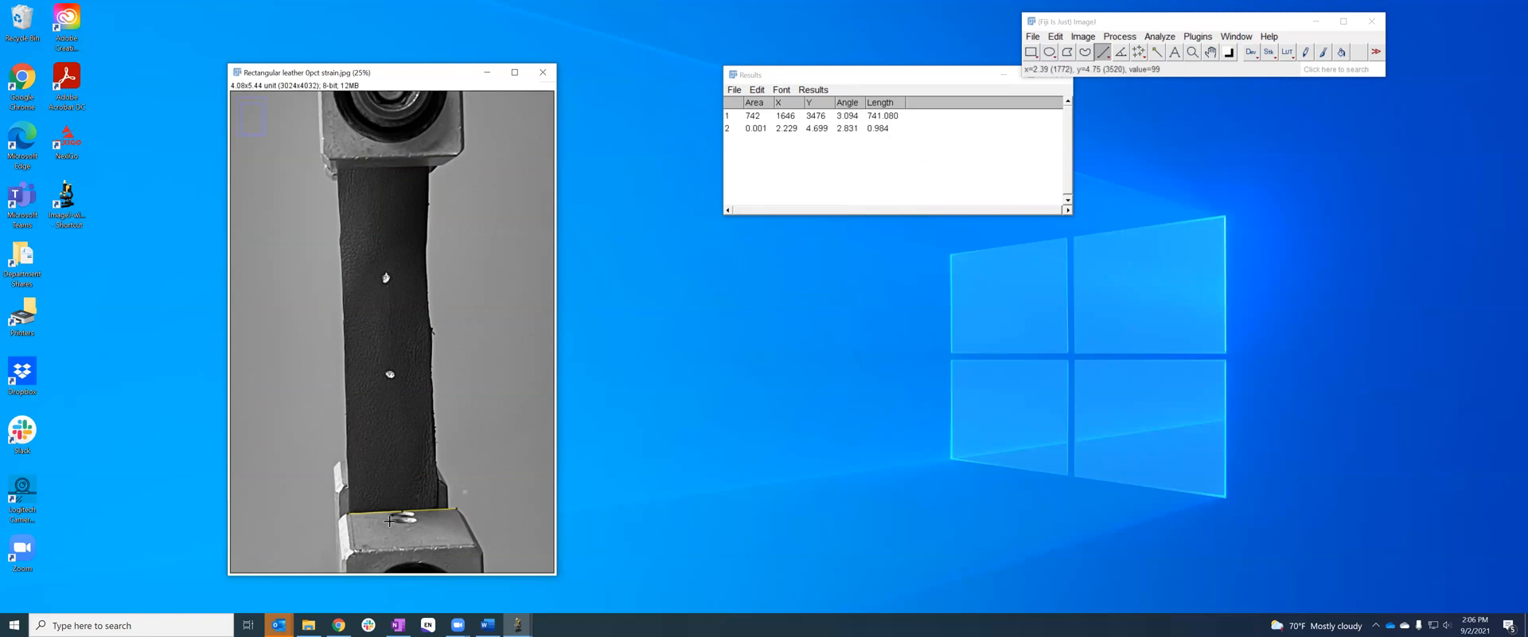
{"action": "mouse_move", "coordinate": [472, 501]}
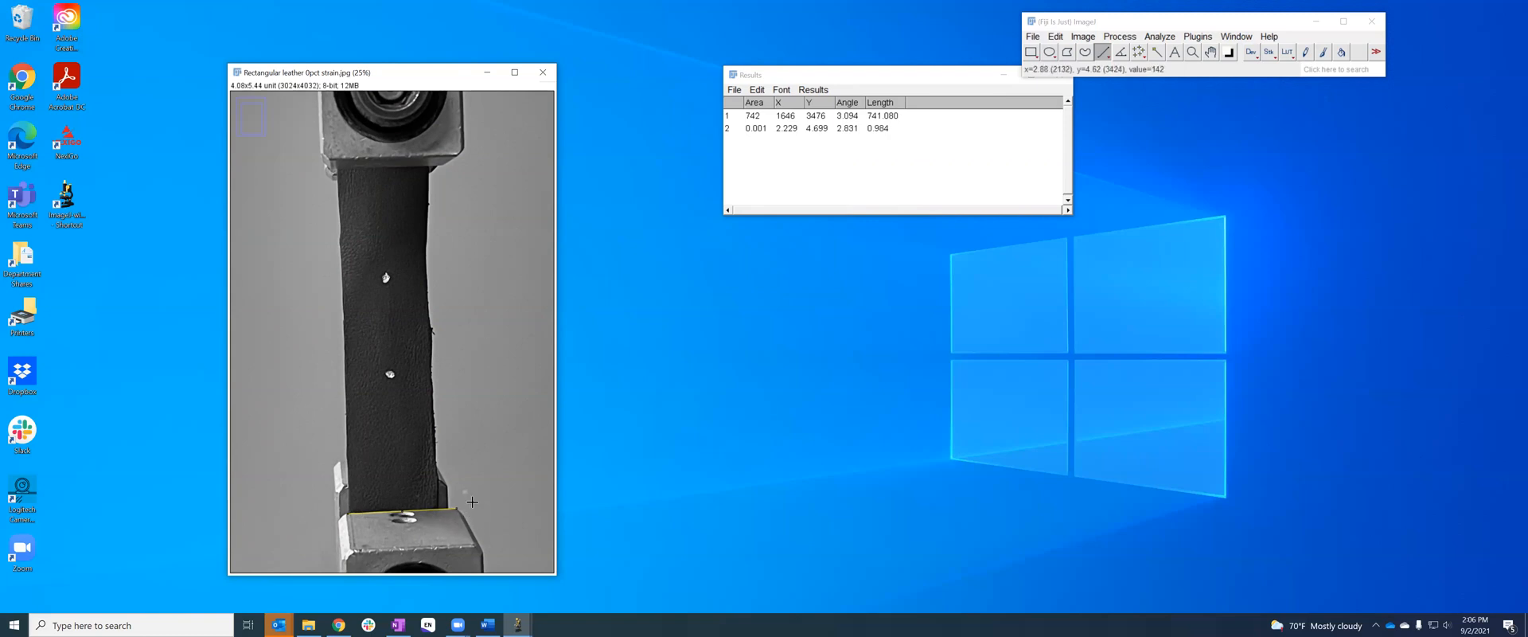
{"action": "mouse_move", "coordinate": [701, 271]}
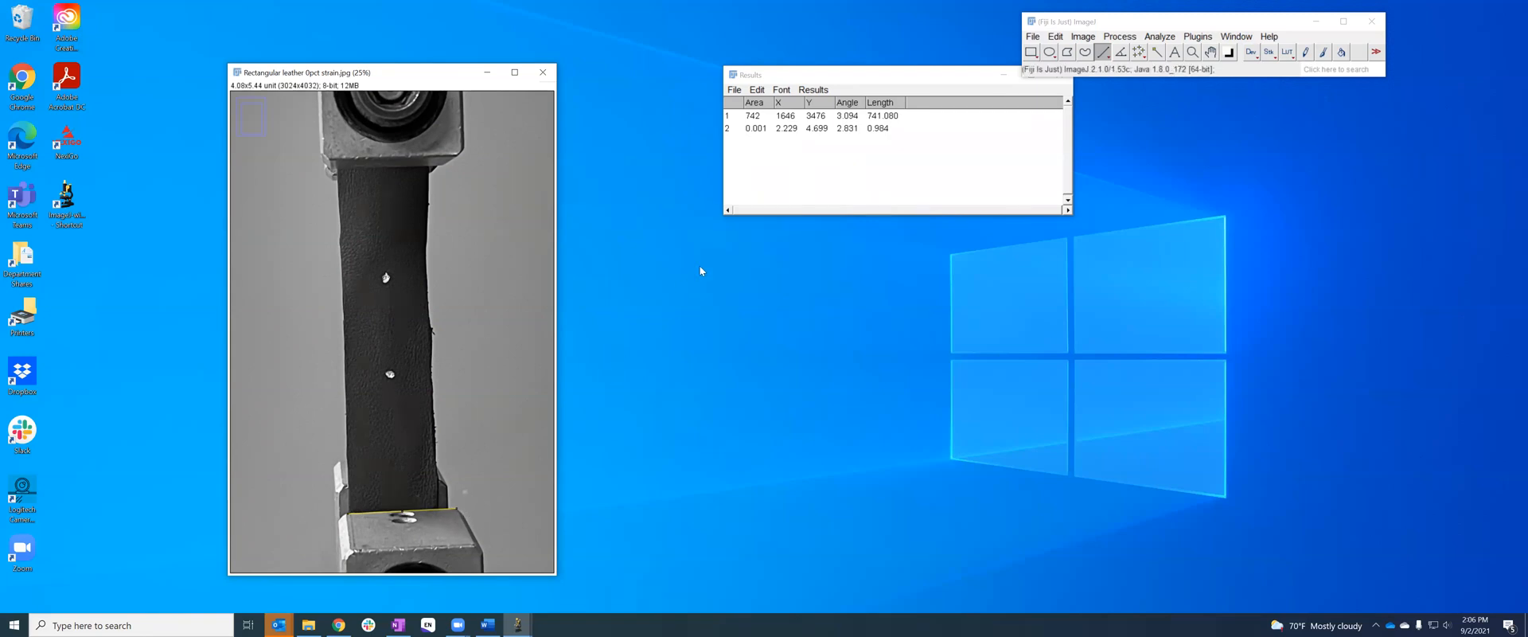
{"action": "mouse_move", "coordinate": [732, 226]}
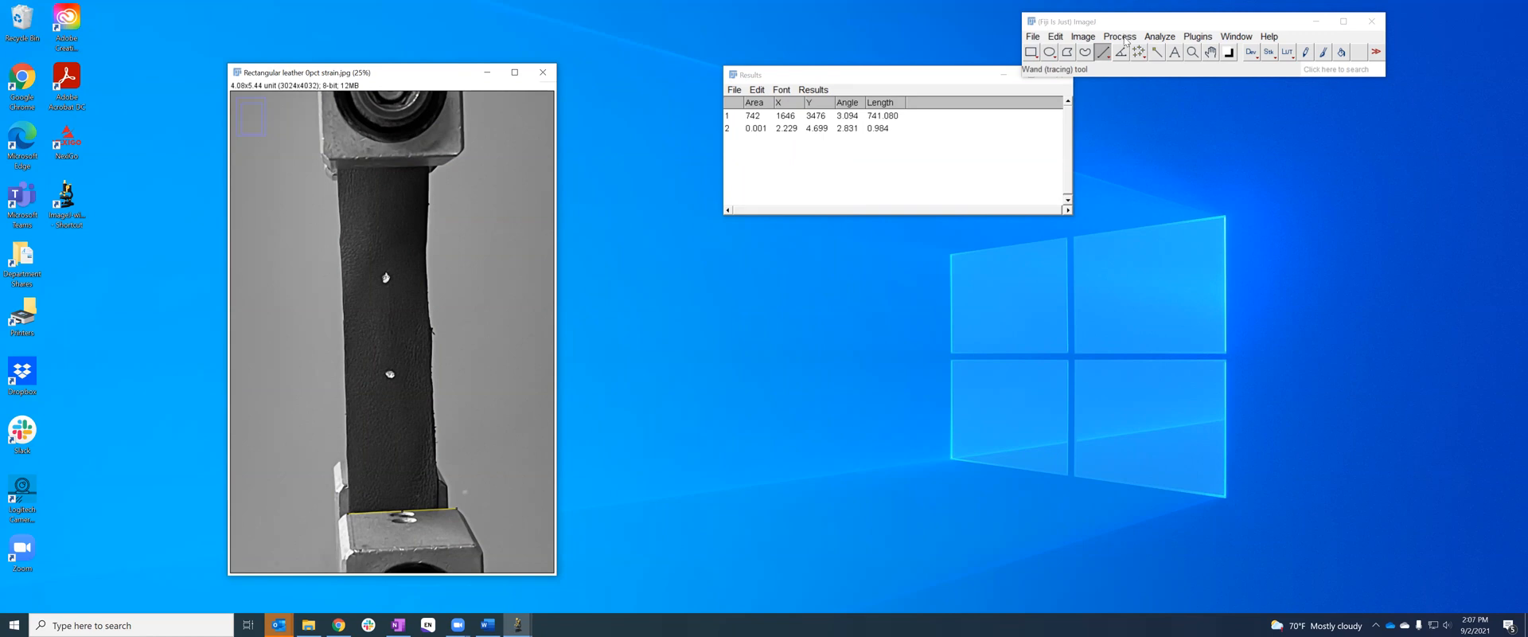
{"action": "mouse_move", "coordinate": [1067, 52]}
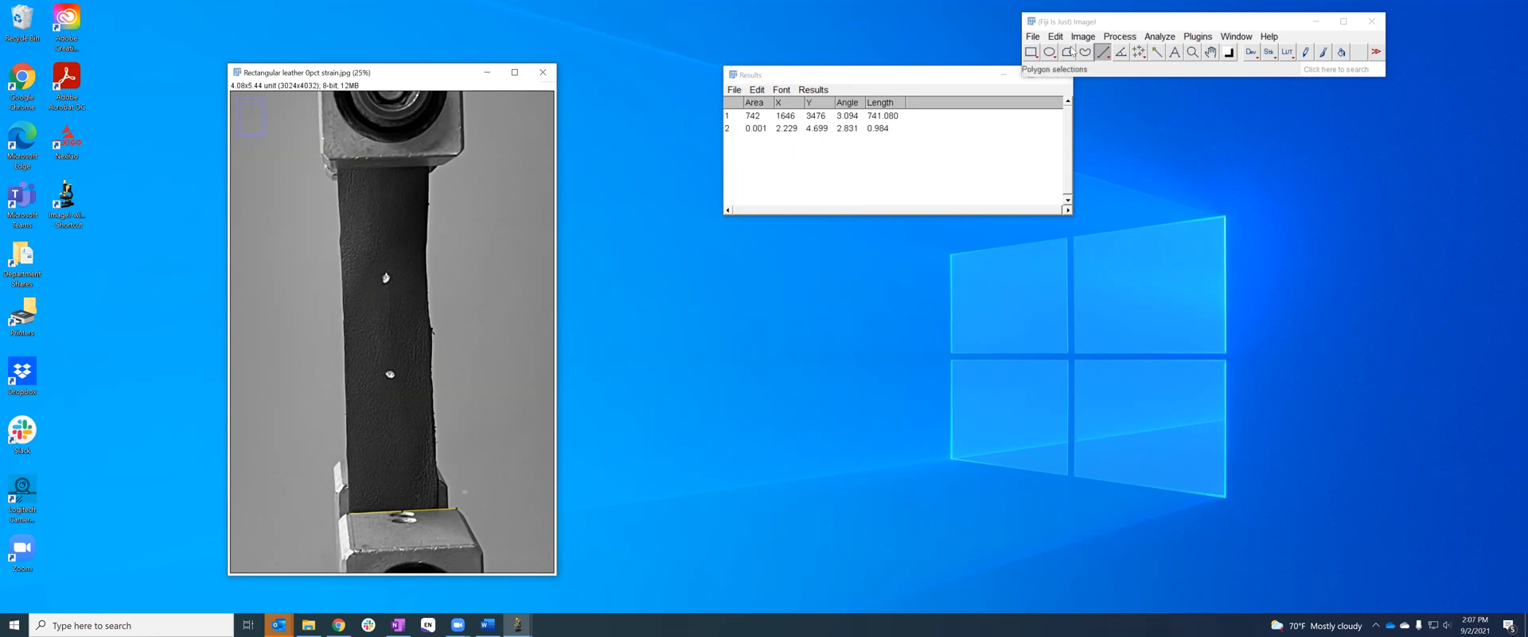
{"action": "left_click", "coordinate": [1082, 36]}
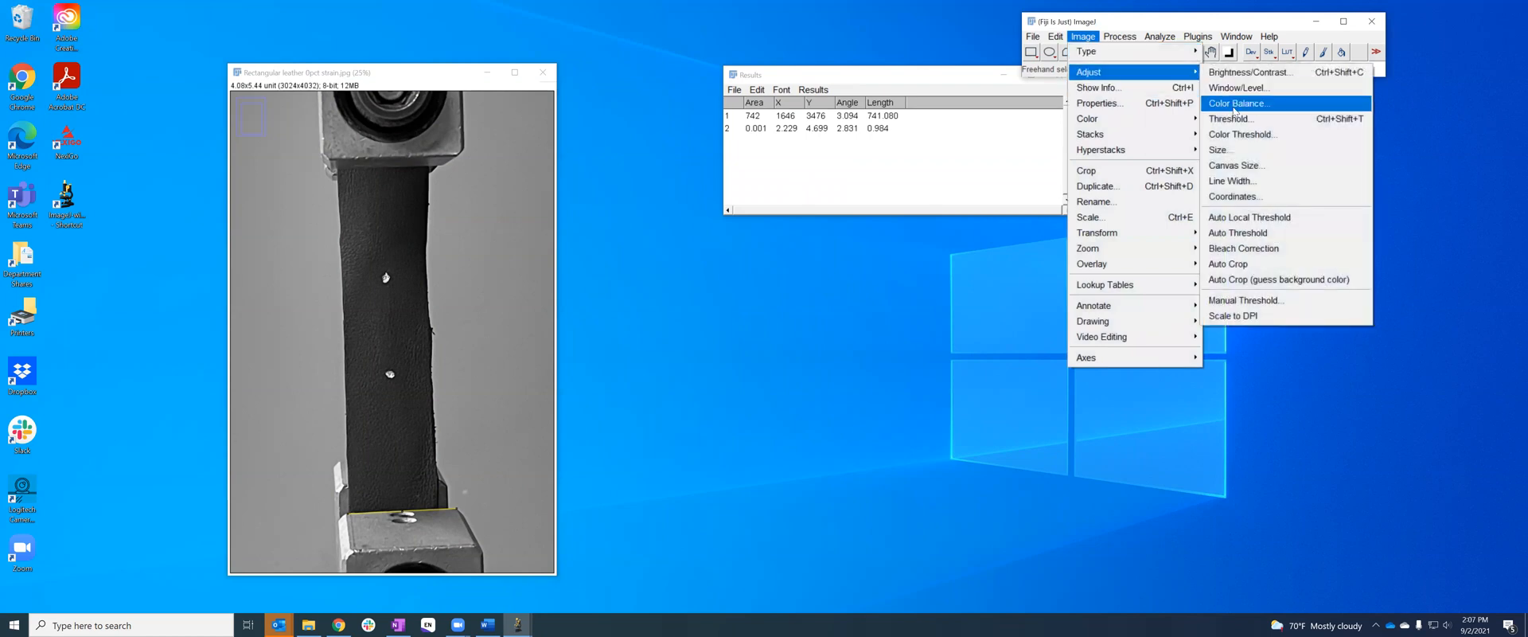
Apply the Default threshold with dark background to make the photo binary
{"action": "left_click", "coordinate": [1229, 118]}
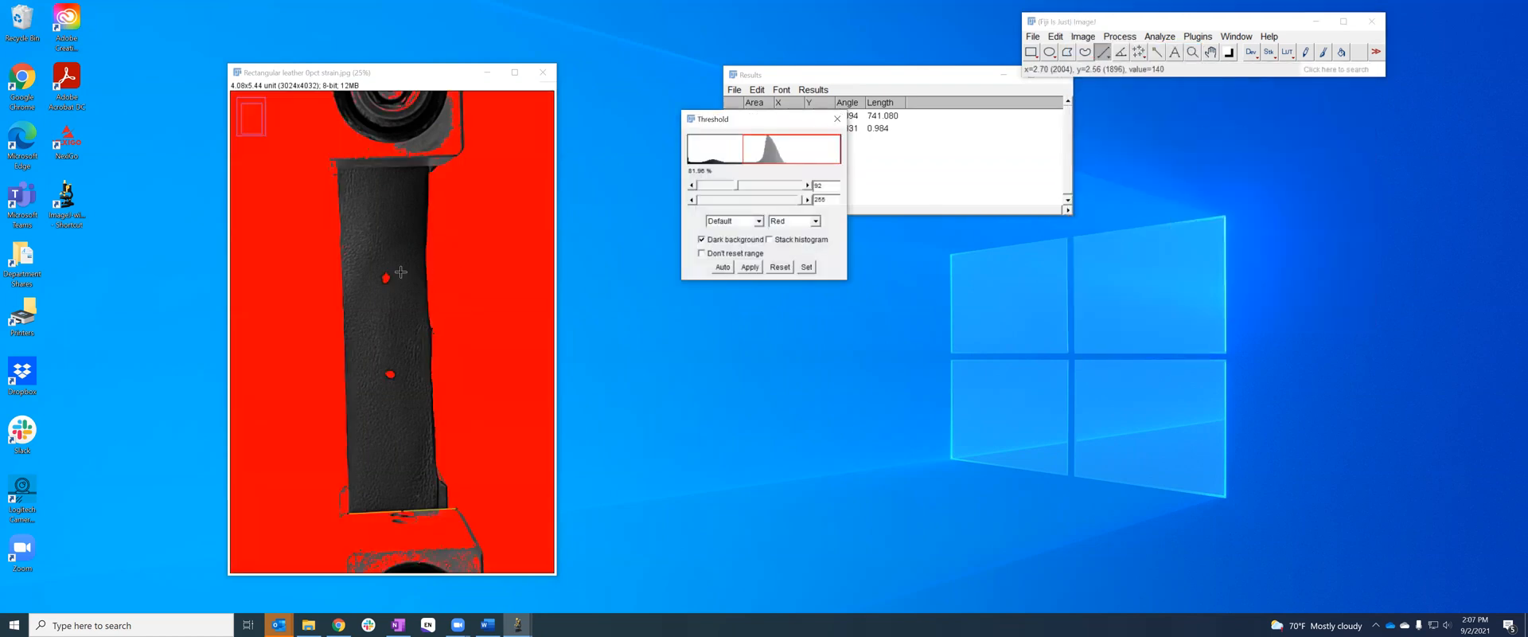
{"action": "left_click", "coordinate": [749, 267]}
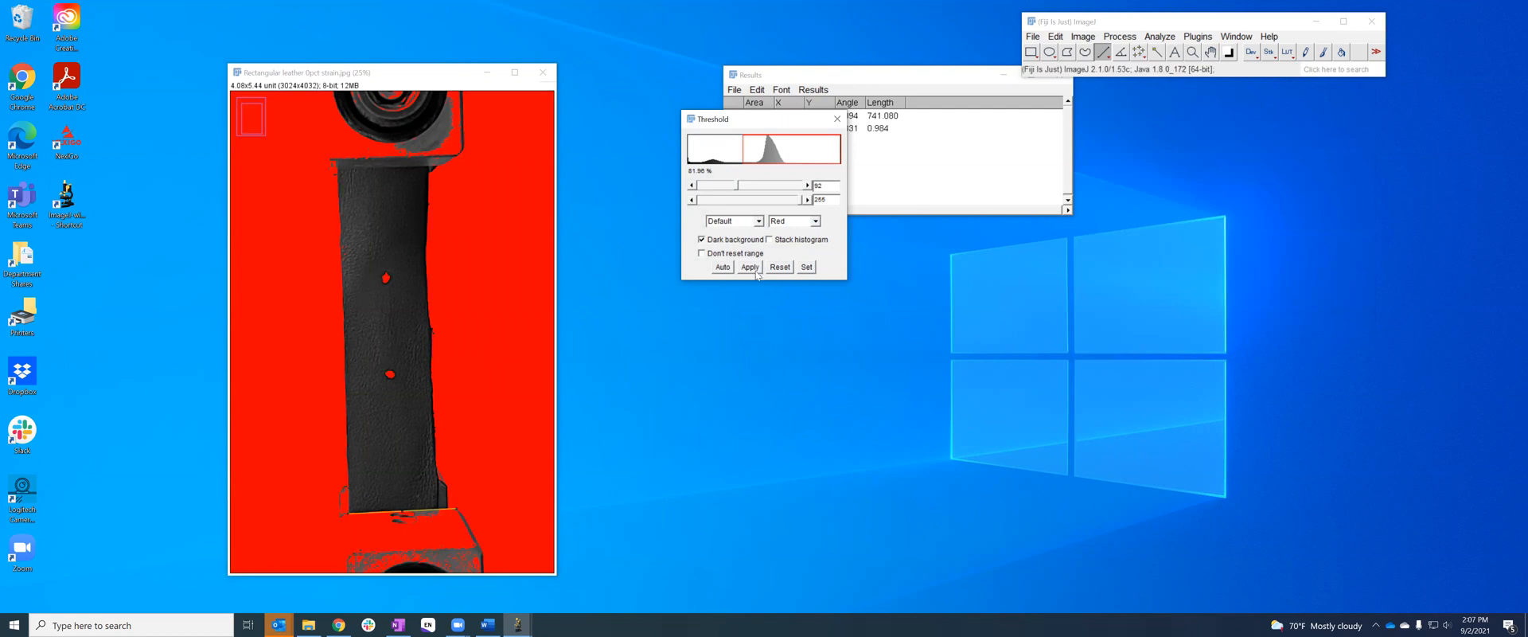
{"action": "left_click", "coordinate": [750, 266]}
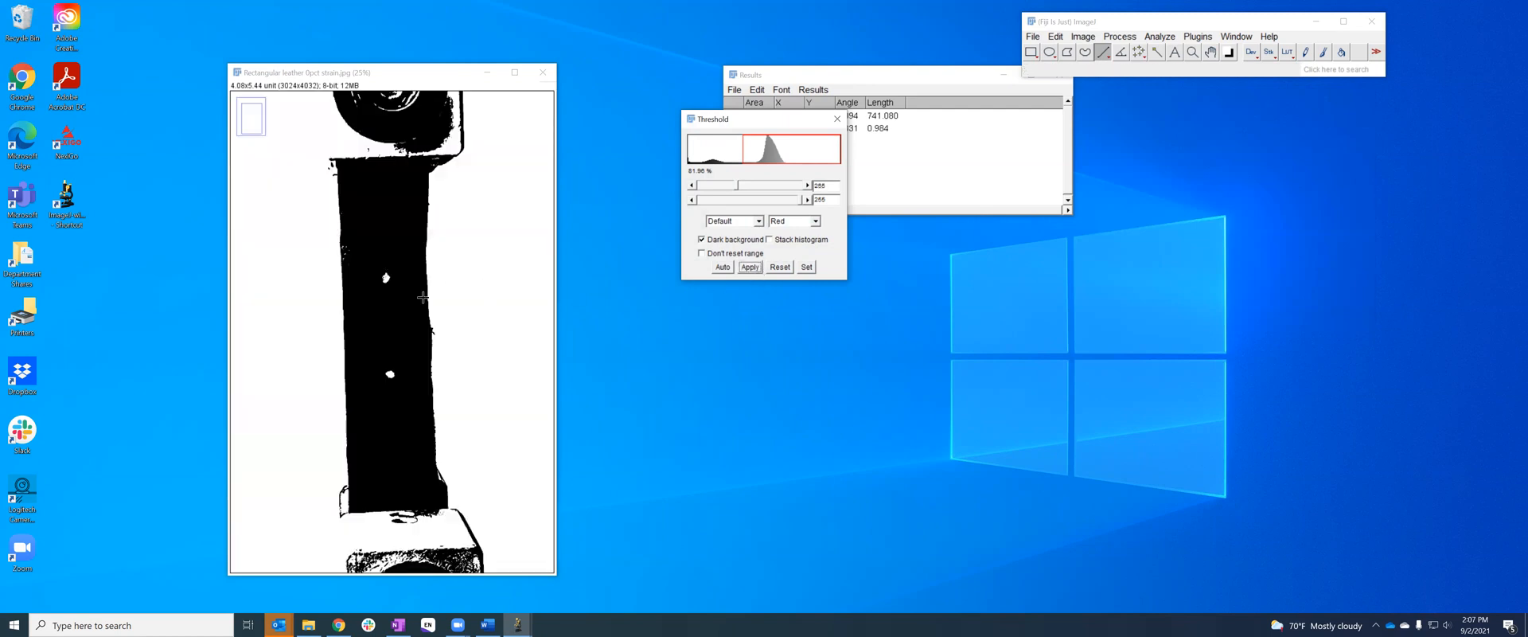
{"action": "mouse_move", "coordinate": [392, 308]}
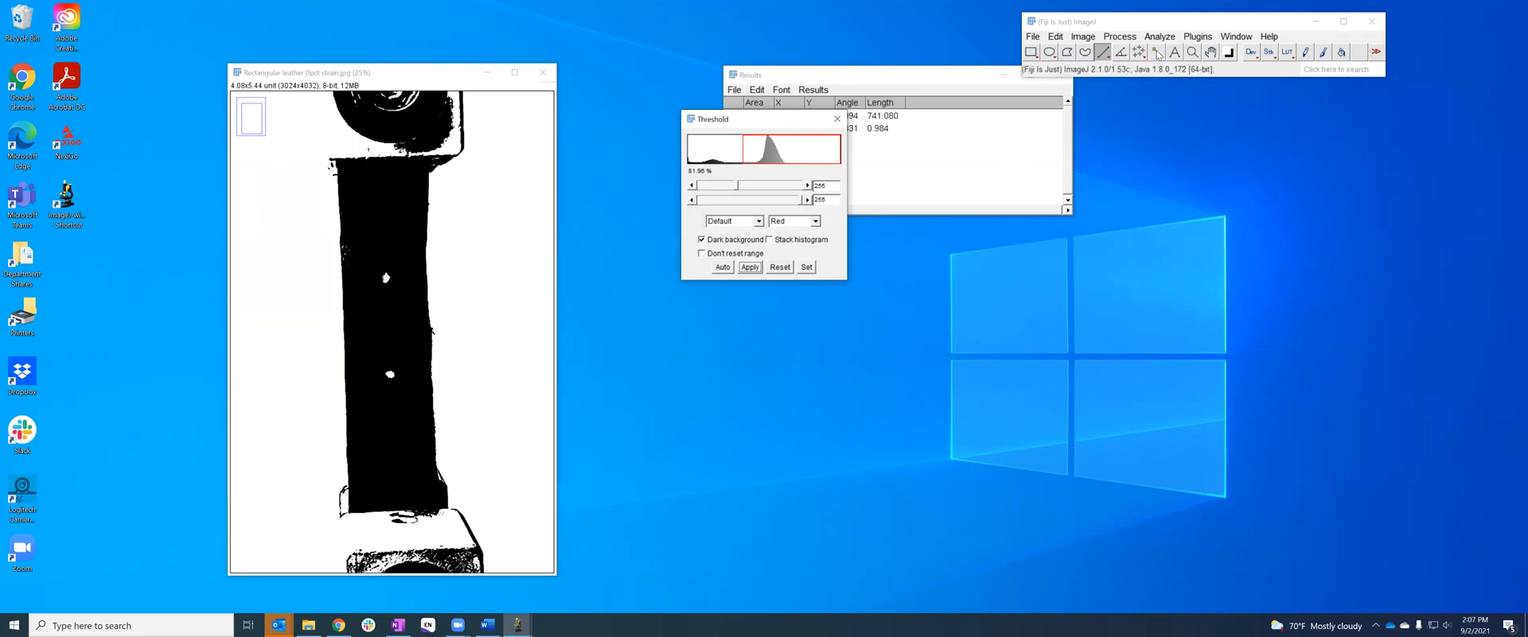
{"action": "left_click", "coordinate": [1156, 51]}
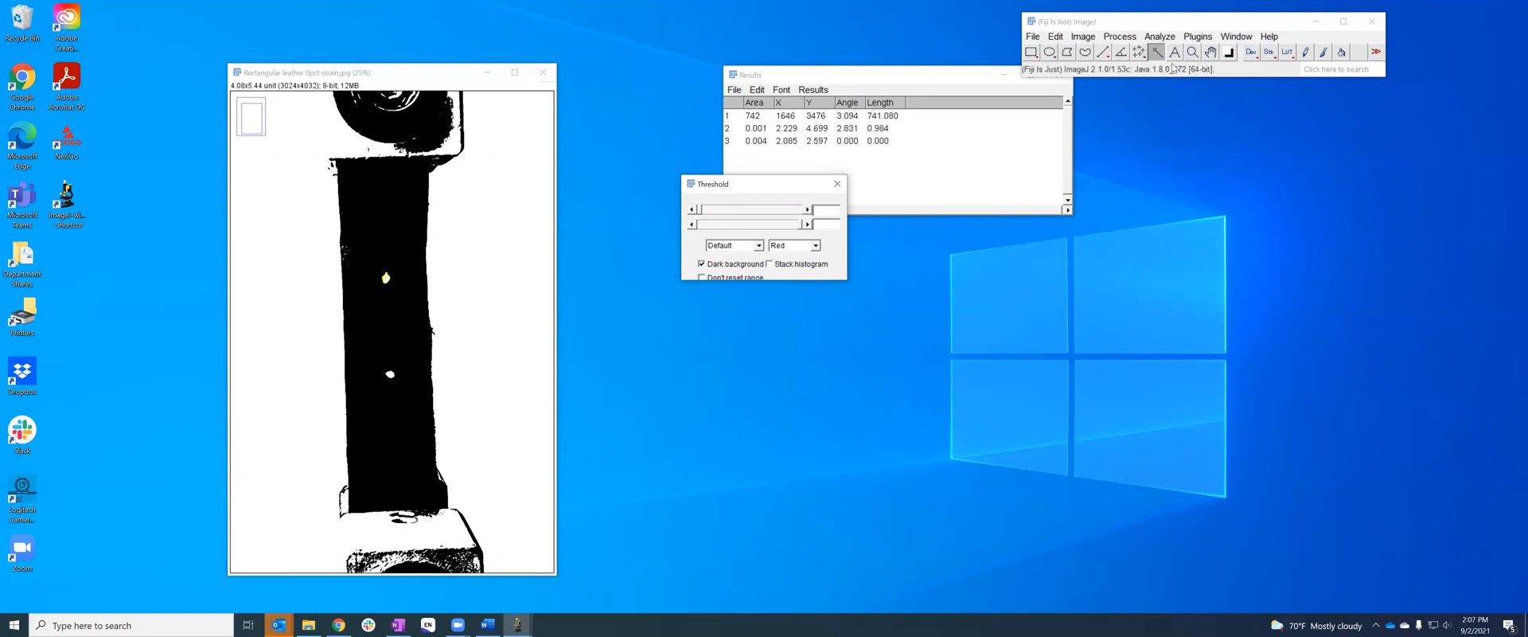
{"action": "mouse_move", "coordinate": [390, 375]}
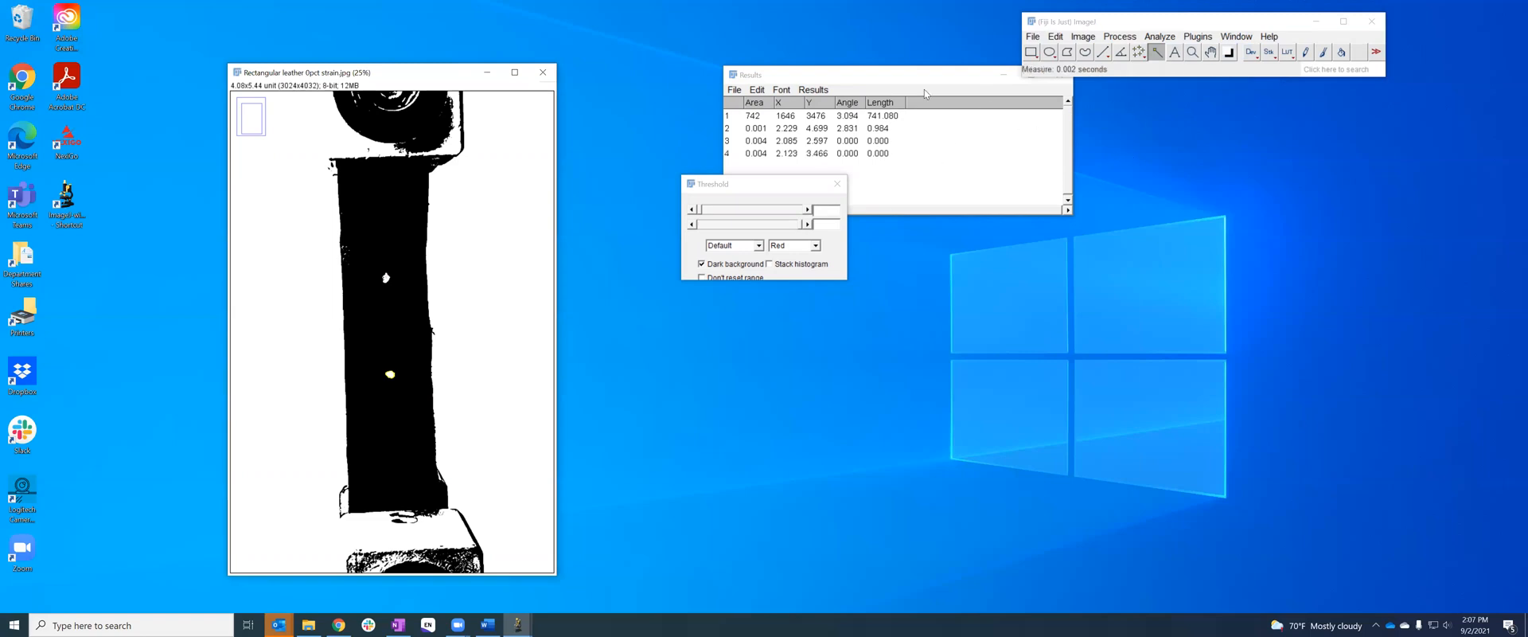
{"action": "mouse_move", "coordinate": [815, 174]}
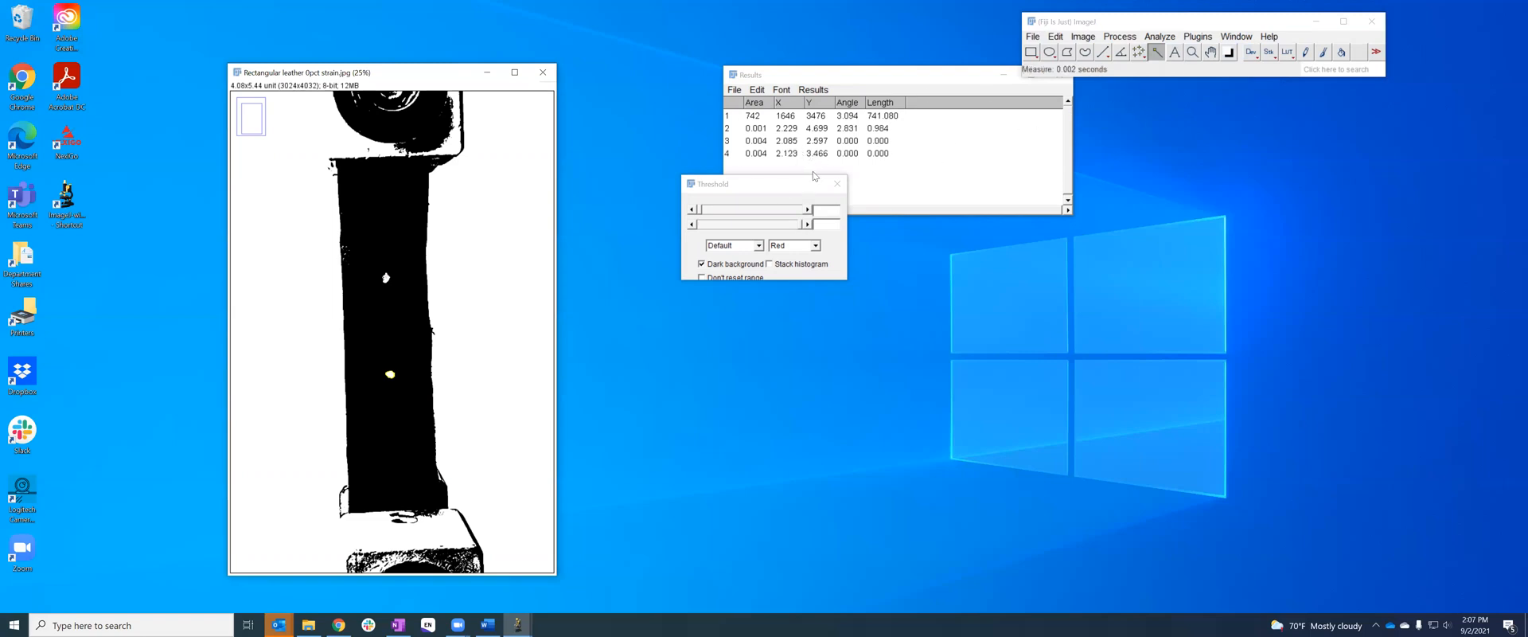
{"action": "mouse_move", "coordinate": [380, 328]}
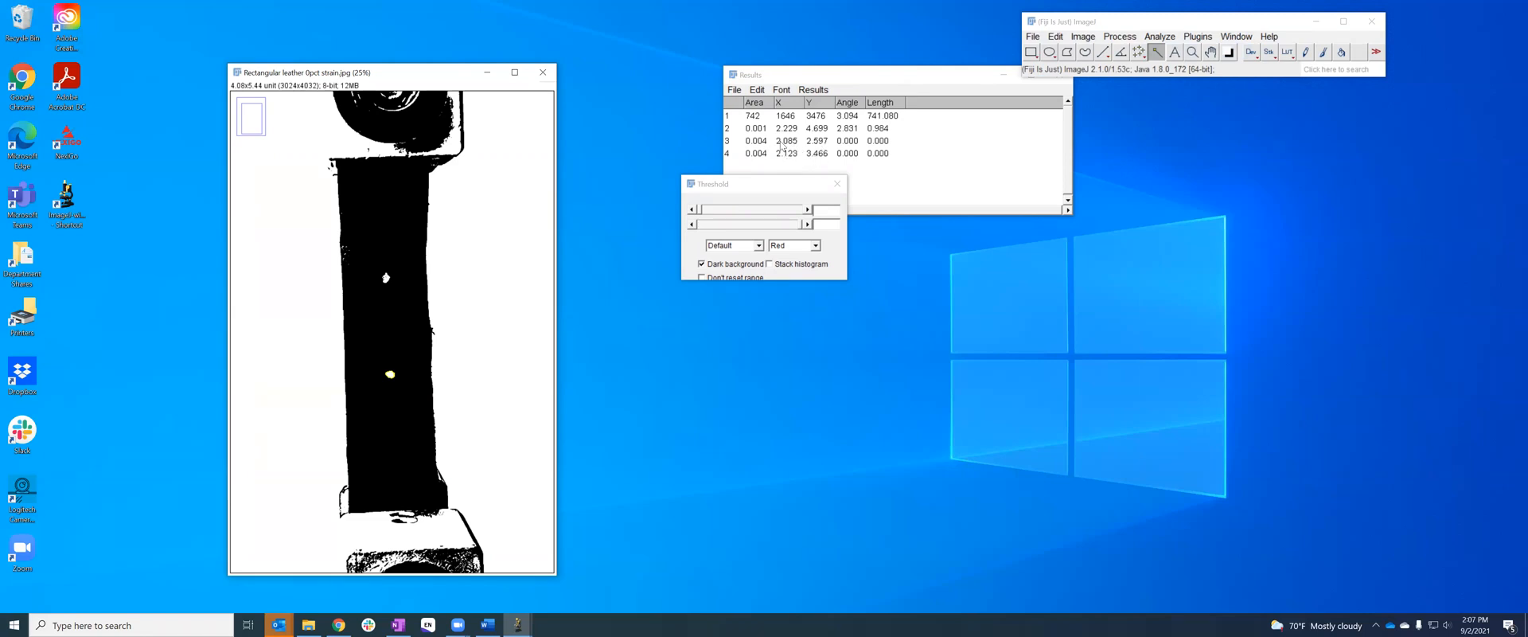
{"action": "mouse_move", "coordinate": [489, 117]}
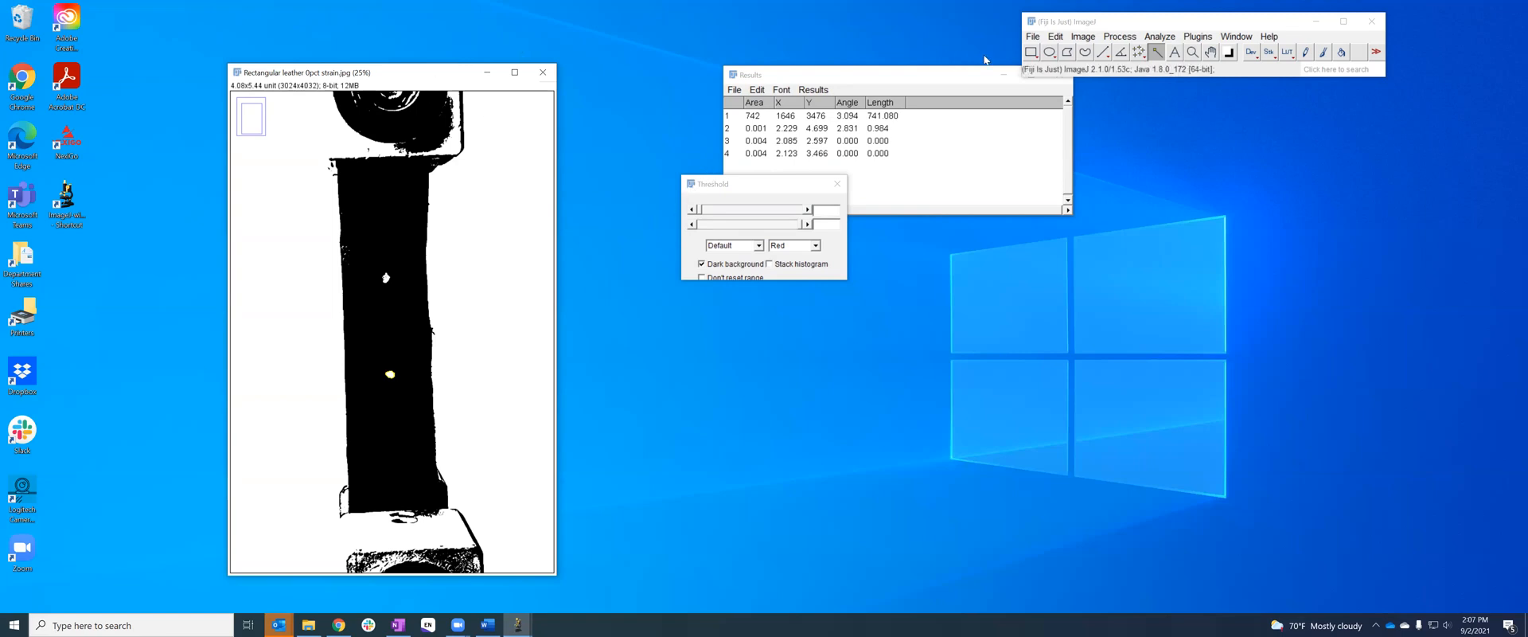
Open the File menu to load the next image
{"action": "left_click", "coordinate": [1033, 35]}
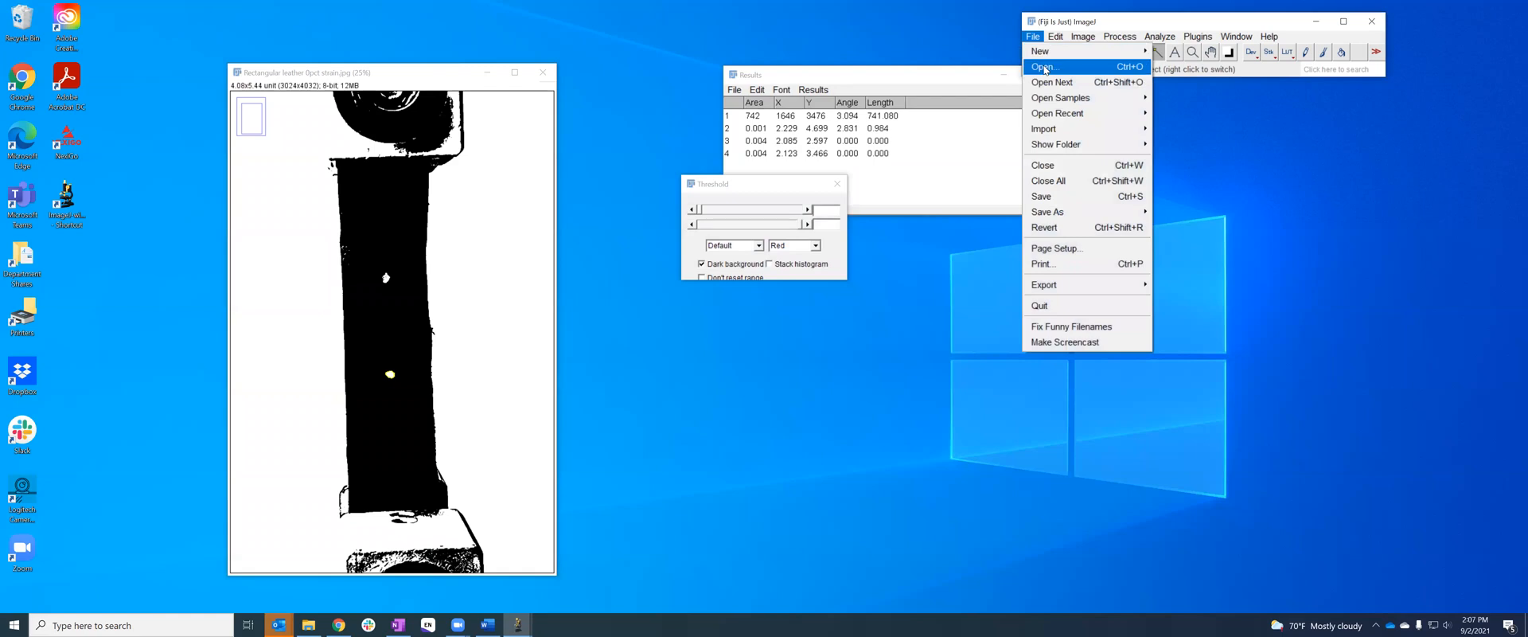
Open the 10pct strain photo and draw a reference line across the strip's bottom
{"action": "left_click", "coordinate": [1045, 66]}
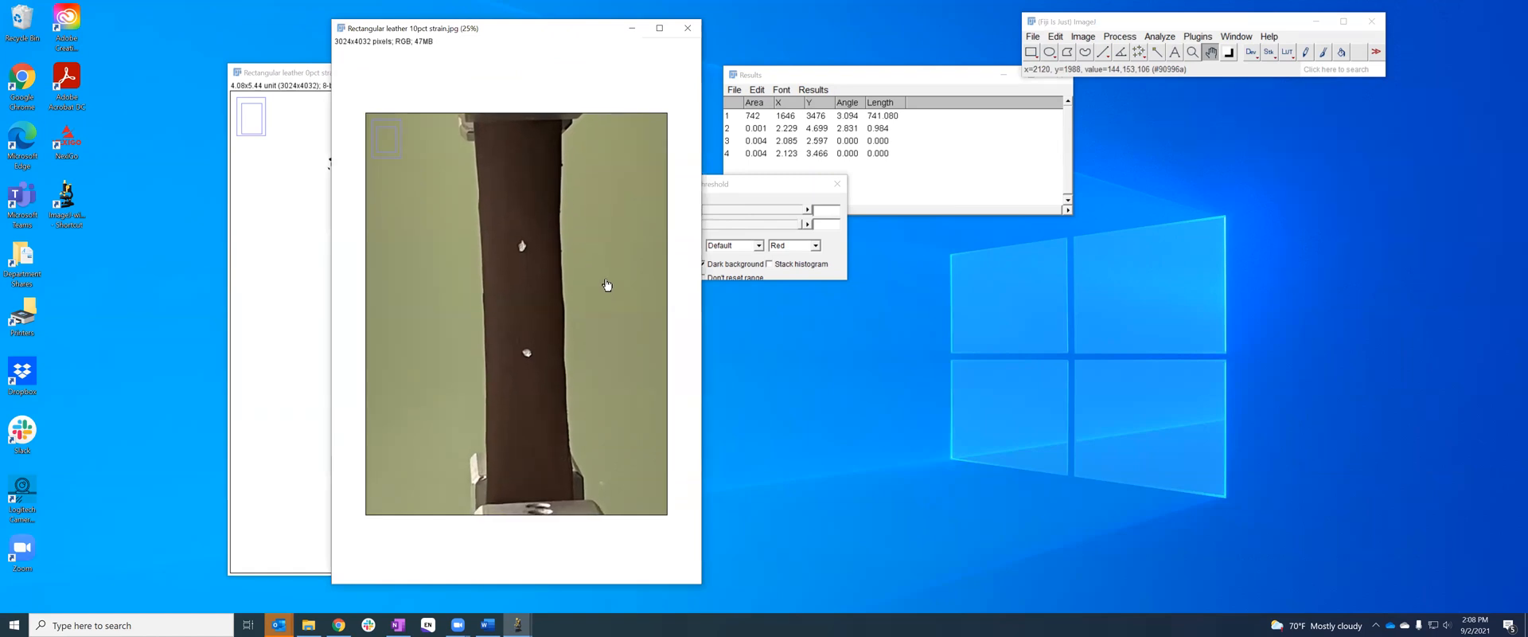
{"action": "mouse_move", "coordinate": [615, 280]}
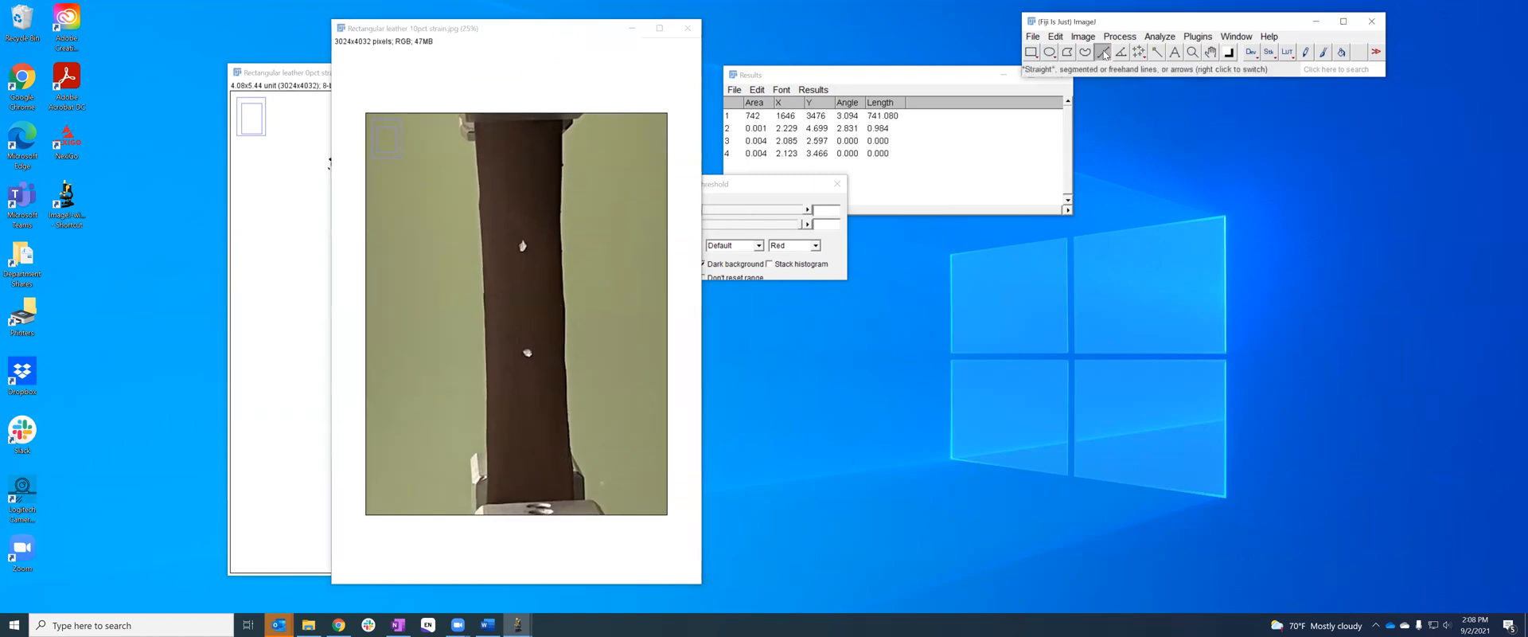
{"action": "mouse_move", "coordinate": [479, 526]}
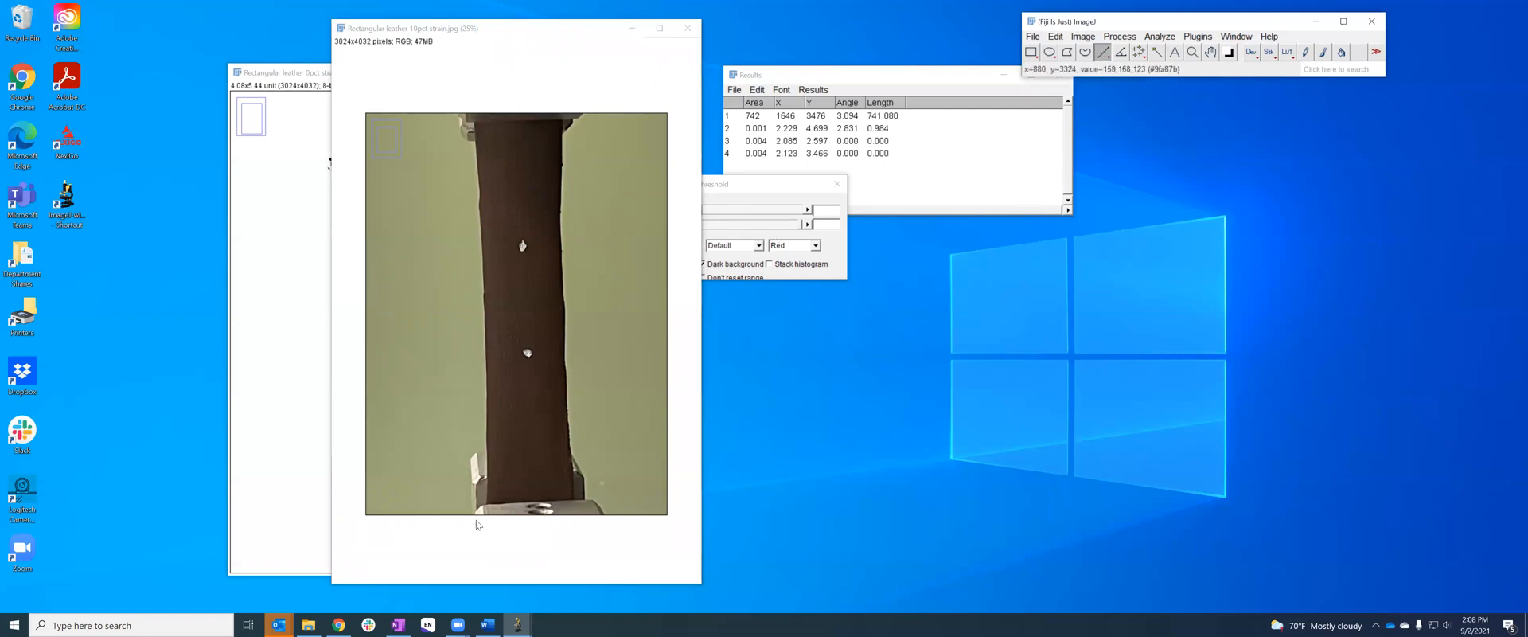
{"action": "mouse_move", "coordinate": [483, 506]}
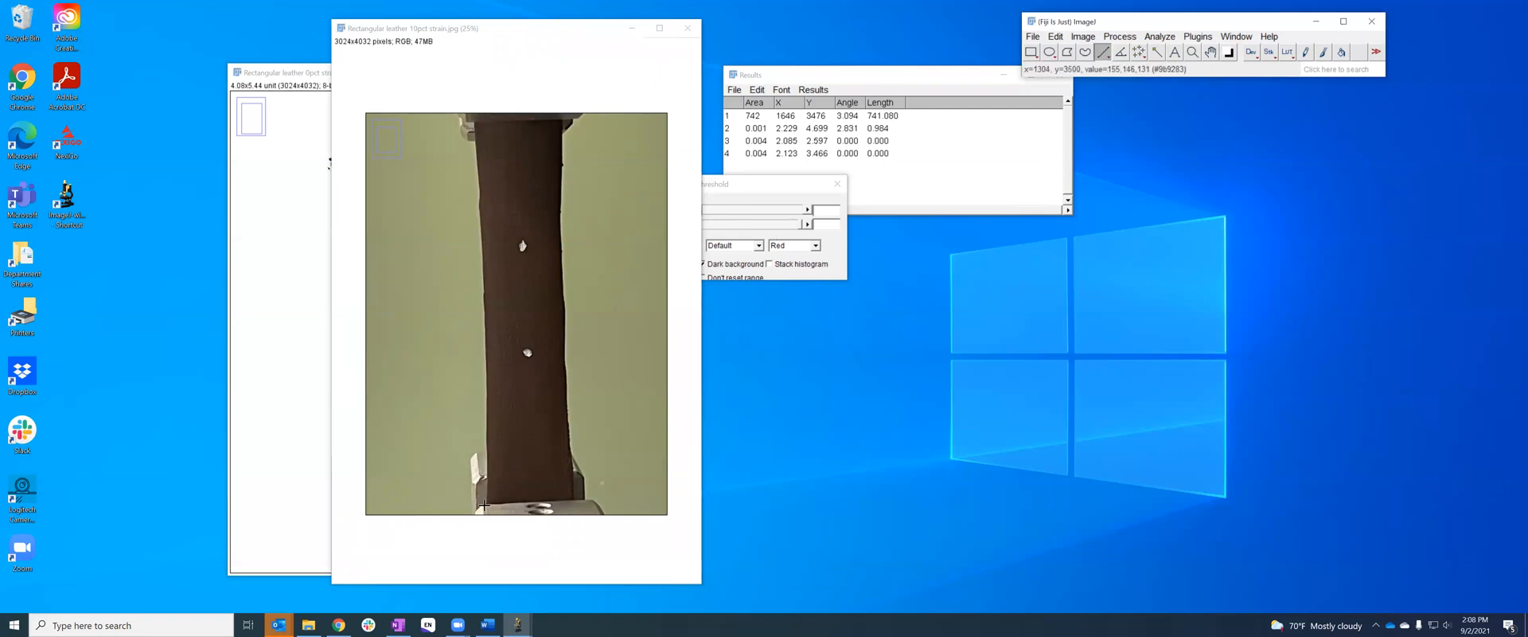
{"action": "left_click_drag", "start_coordinate": [479, 505], "coordinate": [583, 500]}
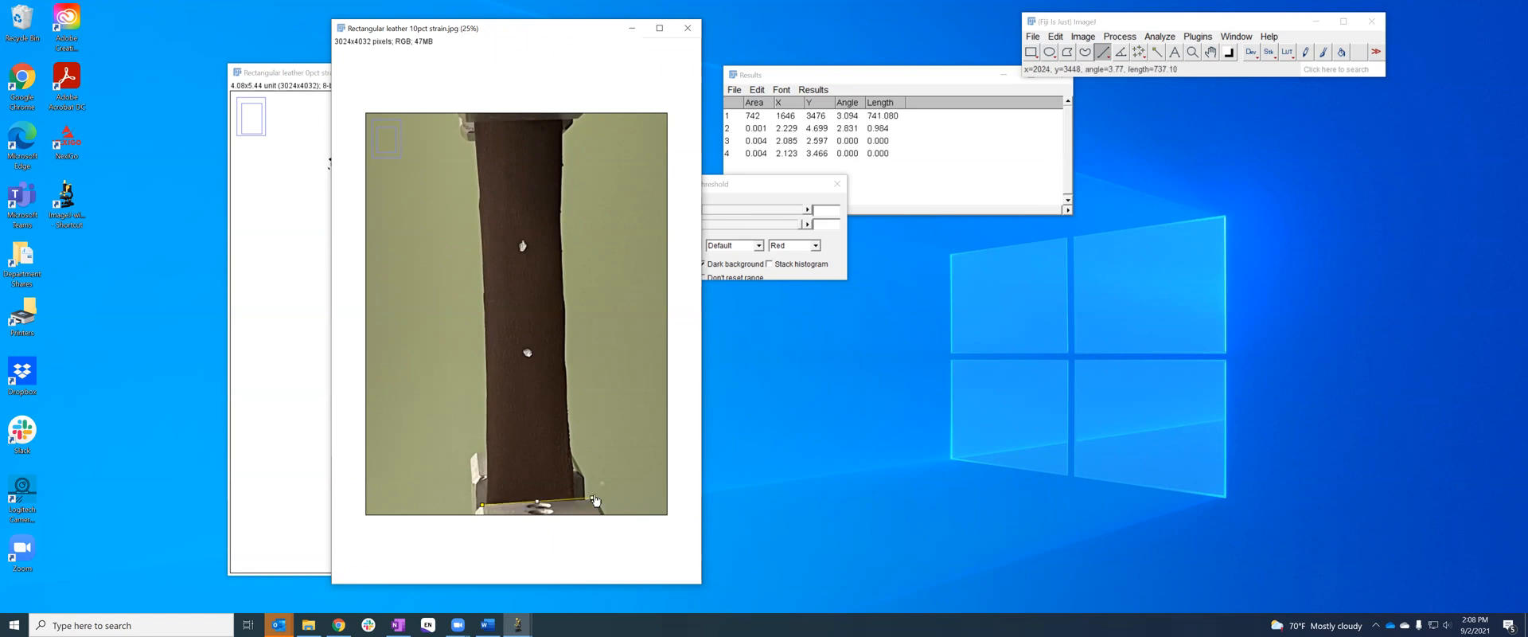
{"action": "mouse_move", "coordinate": [594, 498]}
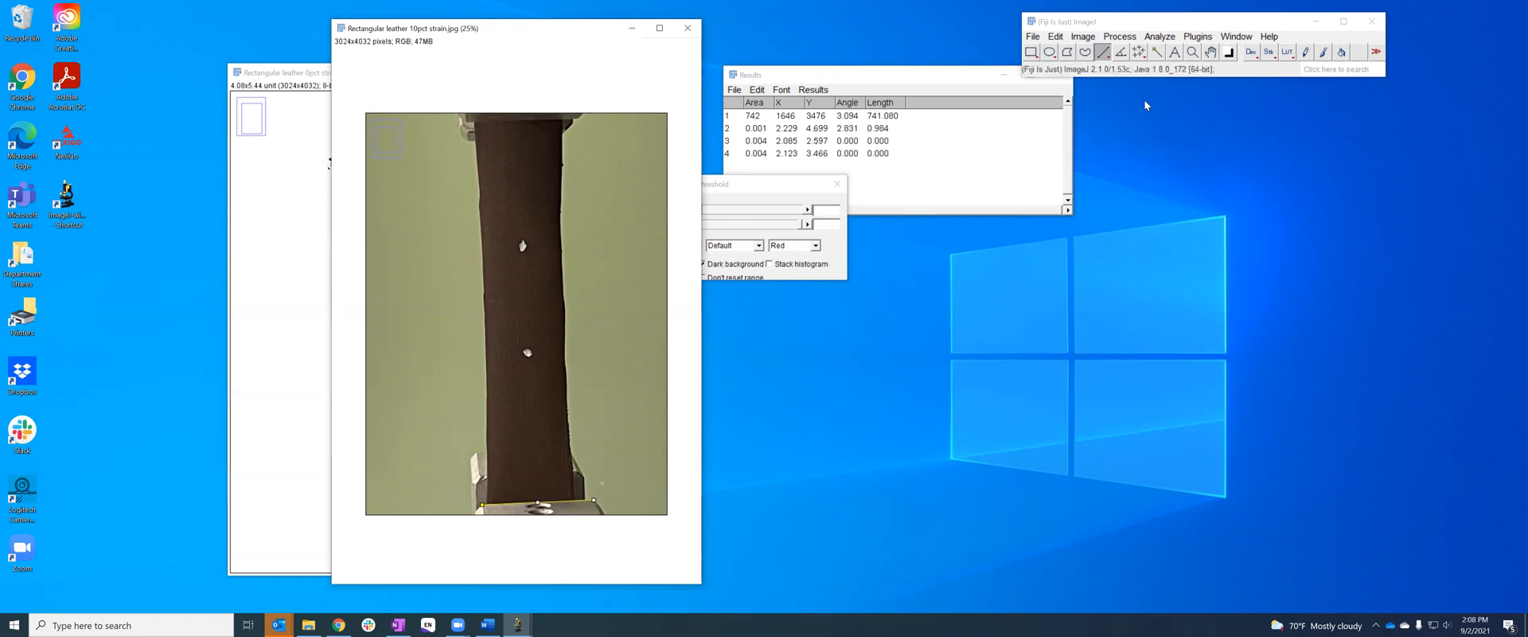
Measure the reference line and set the scale to 748.2062 pixels per unit
{"action": "left_click", "coordinate": [1160, 35]}
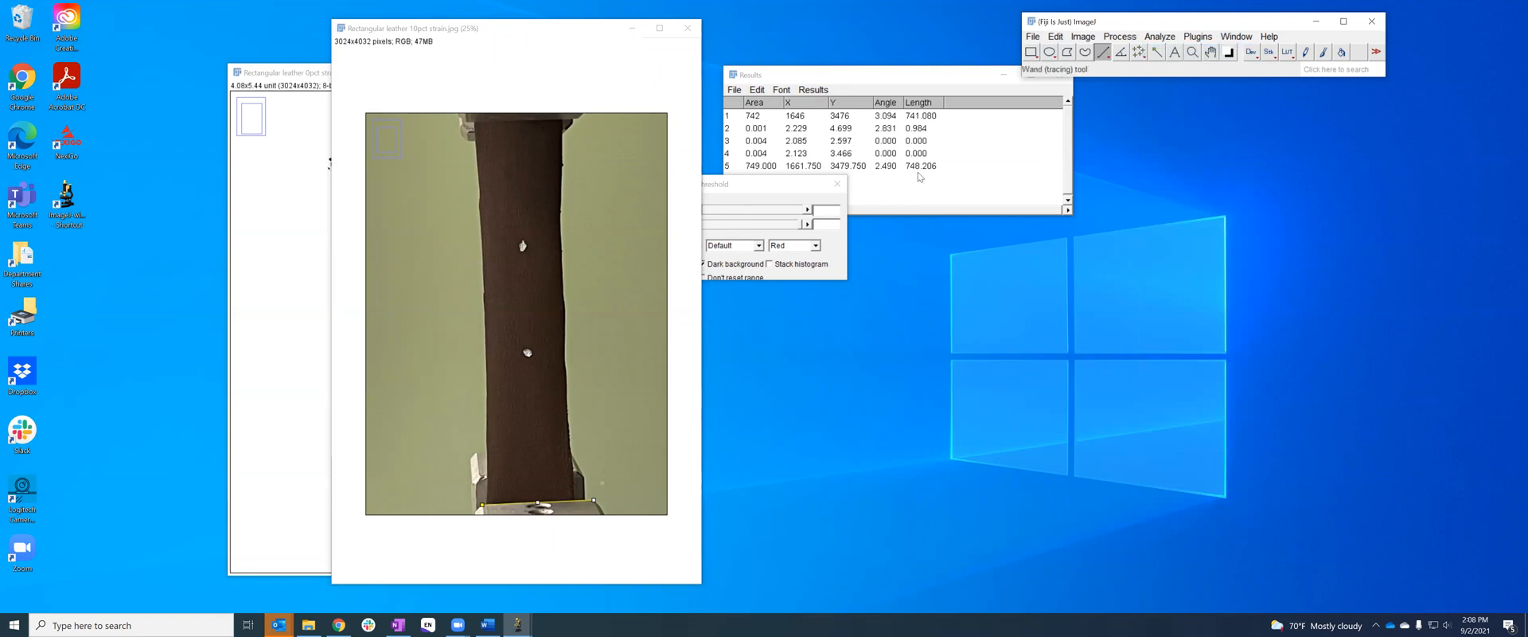
{"action": "mouse_move", "coordinate": [571, 337]}
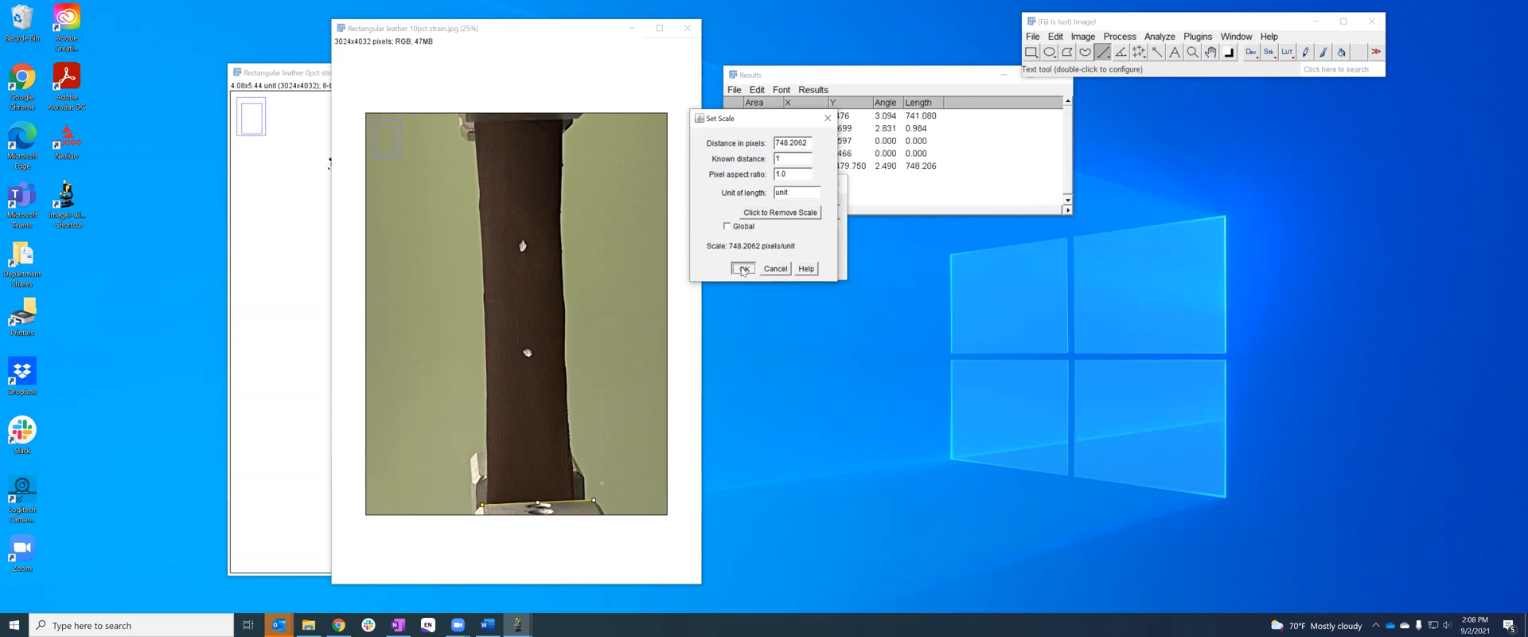
{"action": "left_click", "coordinate": [744, 268]}
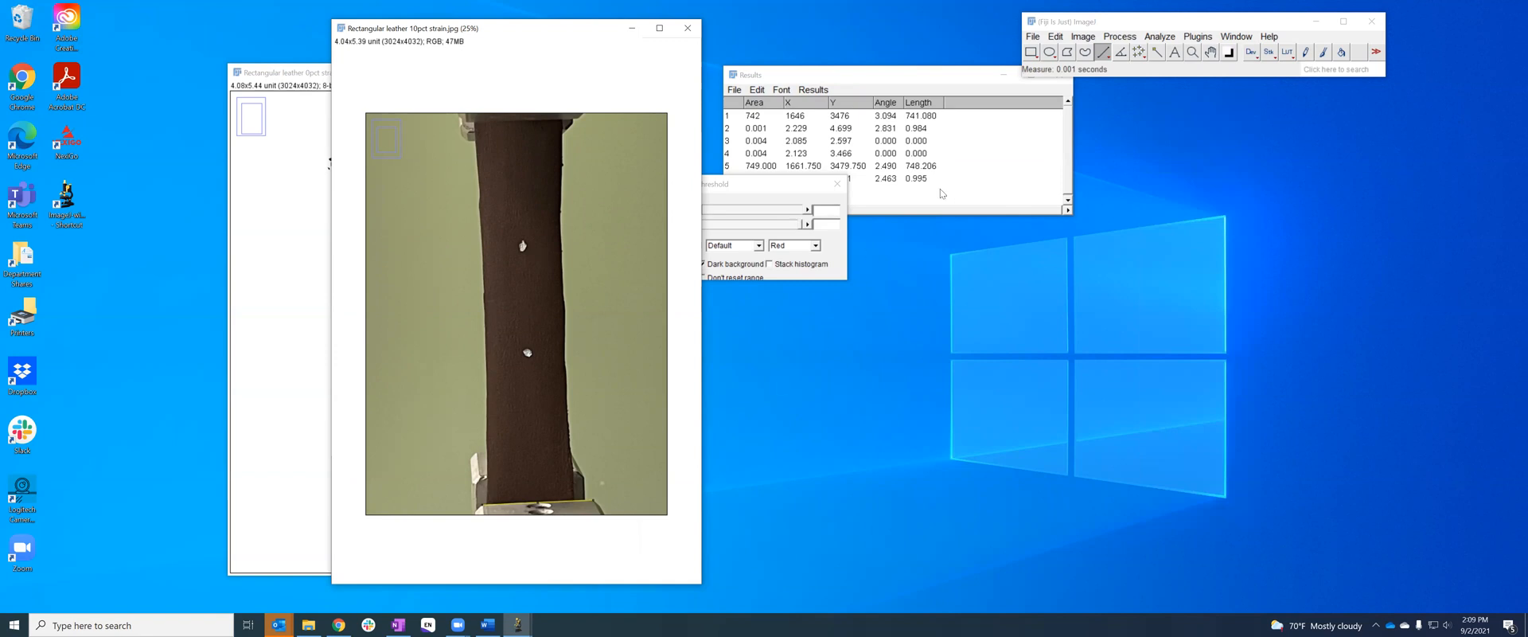
{"action": "mouse_move", "coordinate": [924, 184]}
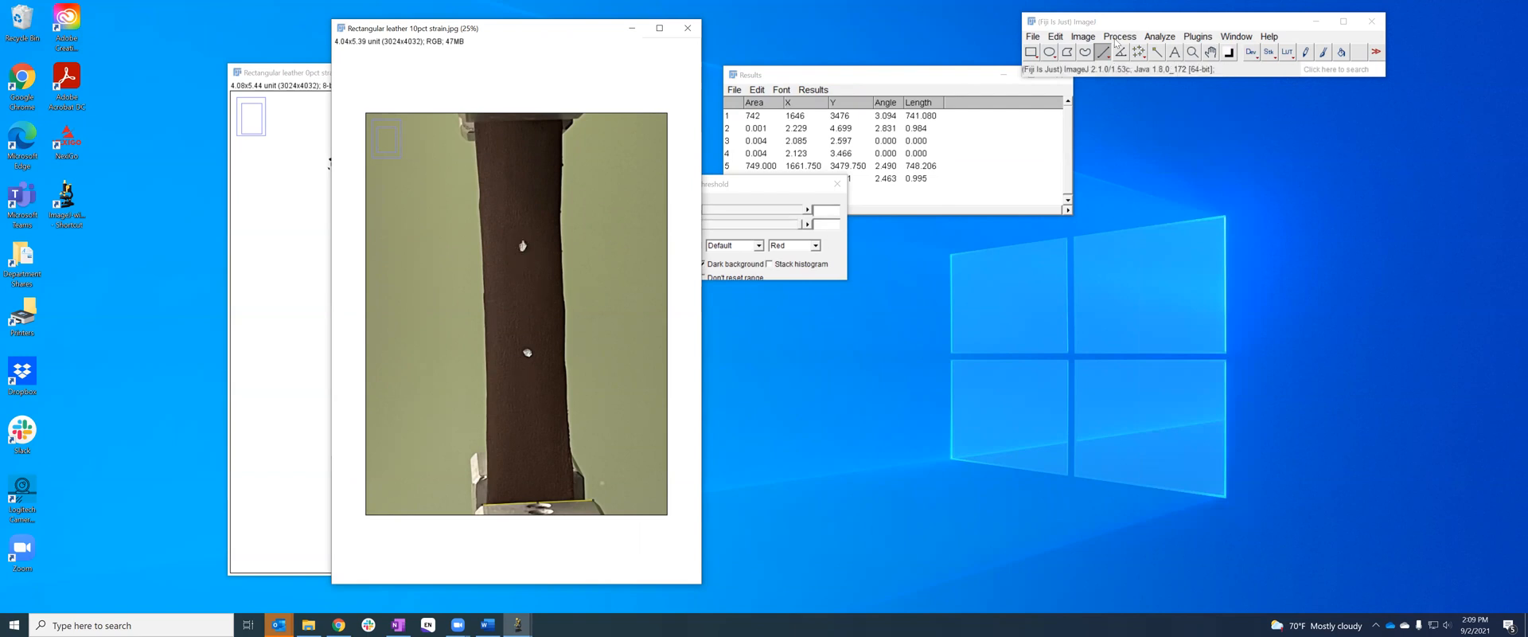
Convert the 10pct photo to 8-bit and apply a Default, dark-background threshold
{"action": "left_click", "coordinate": [1083, 36]}
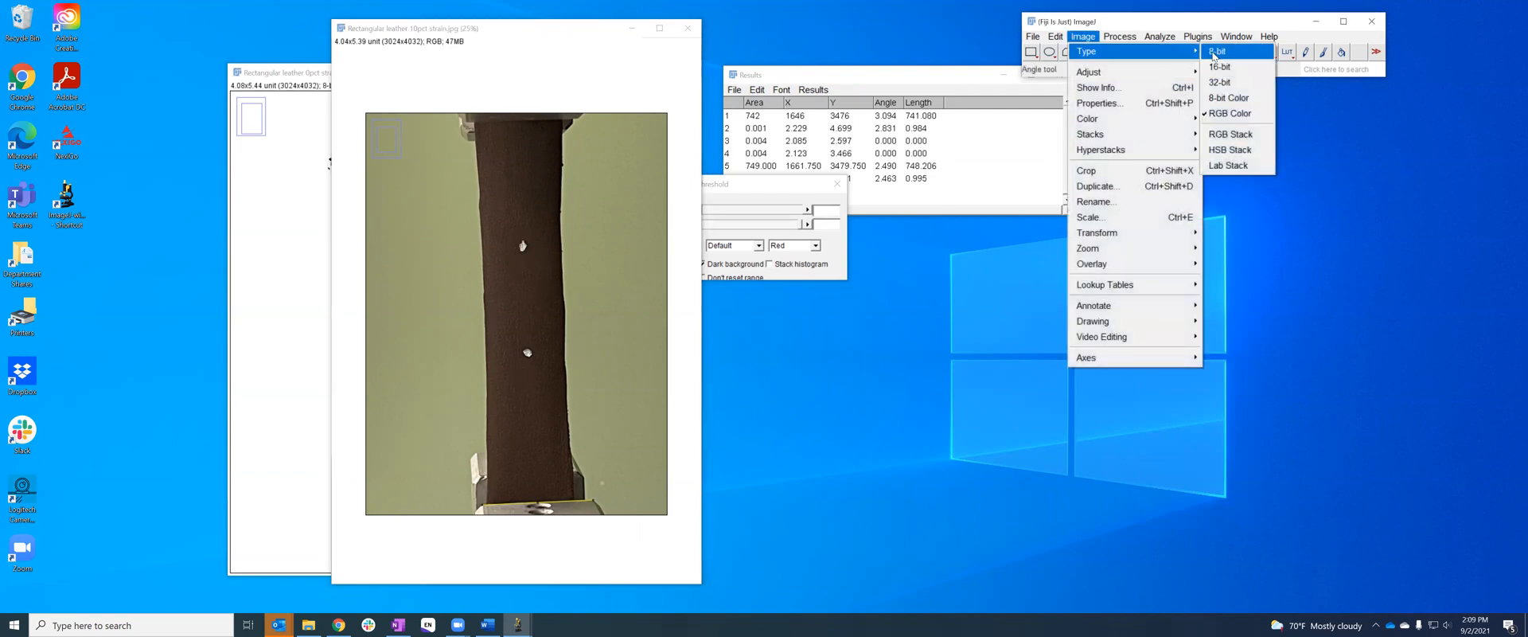
{"action": "left_click", "coordinate": [1217, 51]}
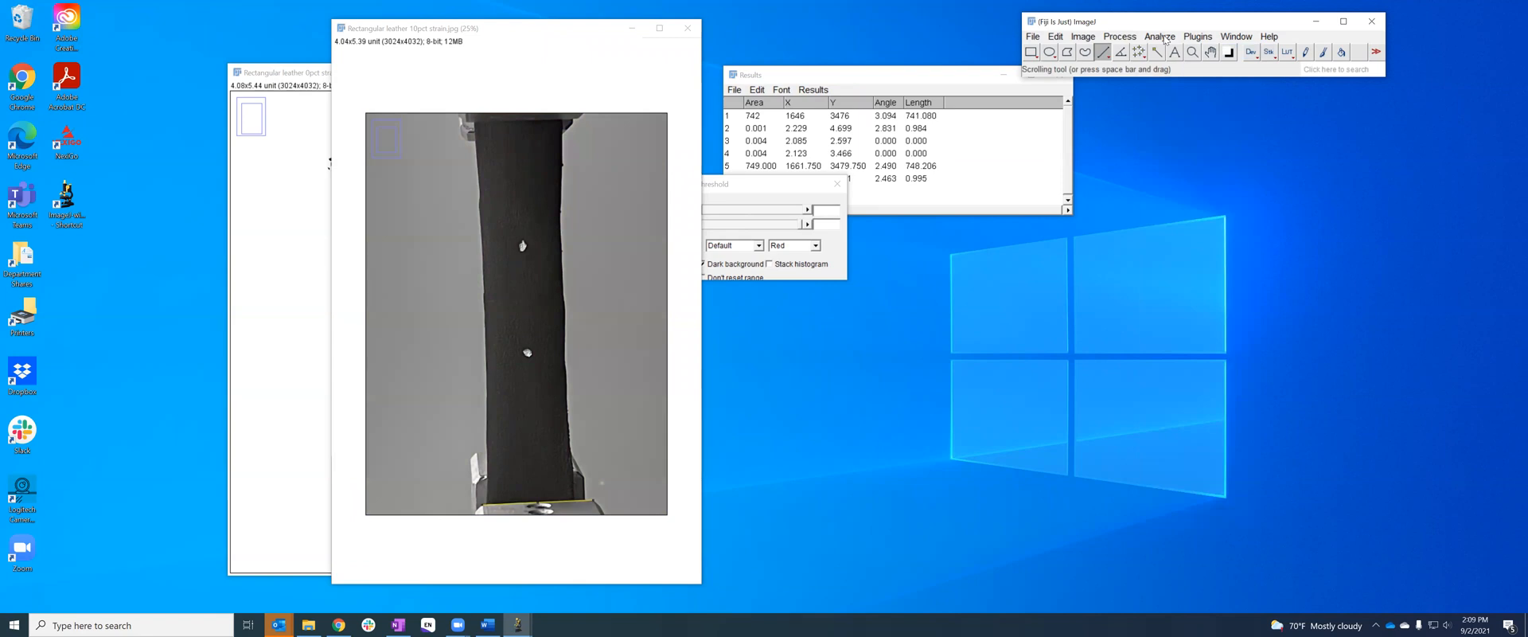
{"action": "left_click", "coordinate": [1120, 36]}
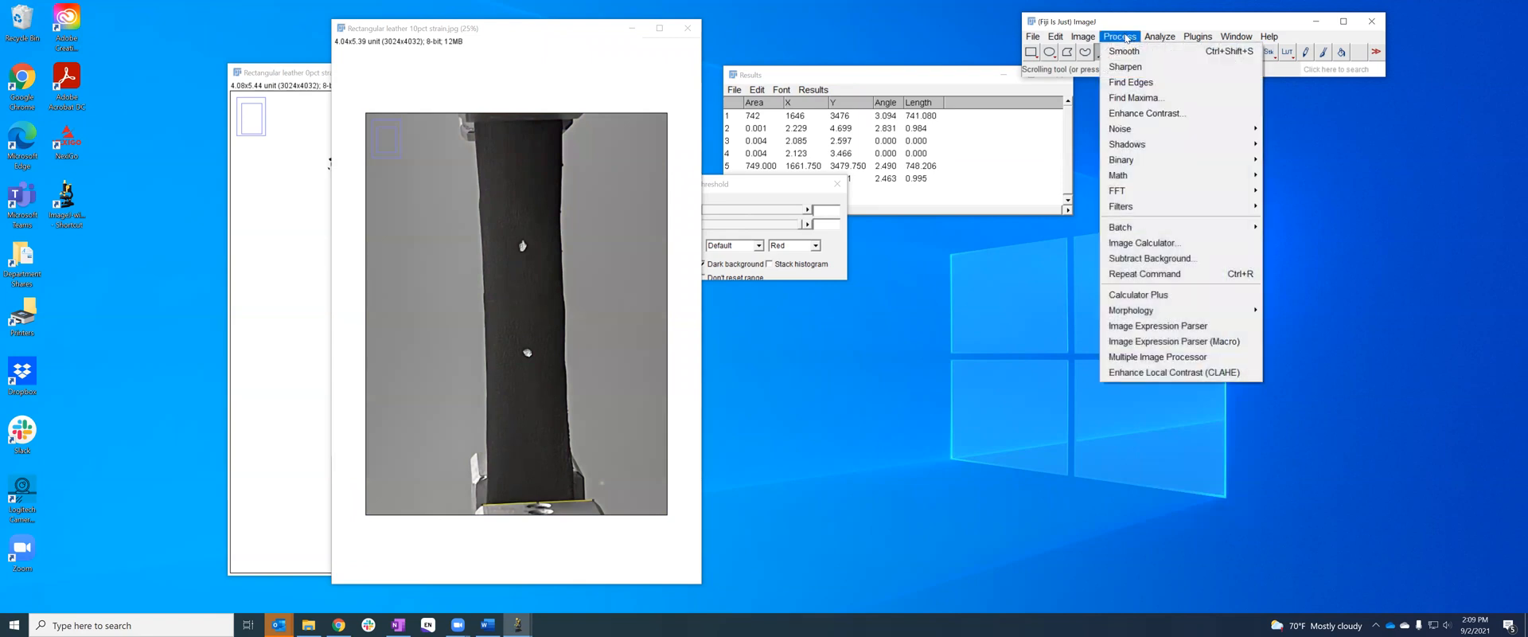
{"action": "left_click", "coordinate": [1084, 36]}
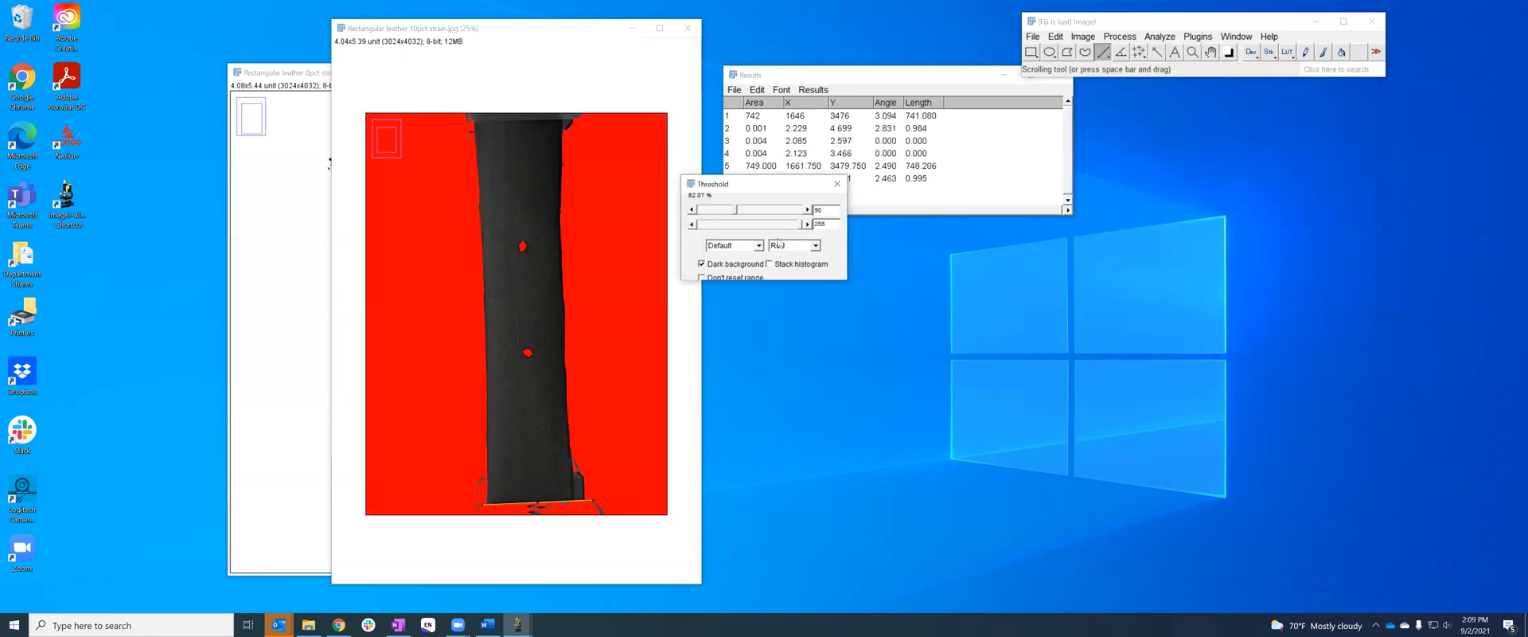
{"action": "left_click", "coordinate": [793, 244]}
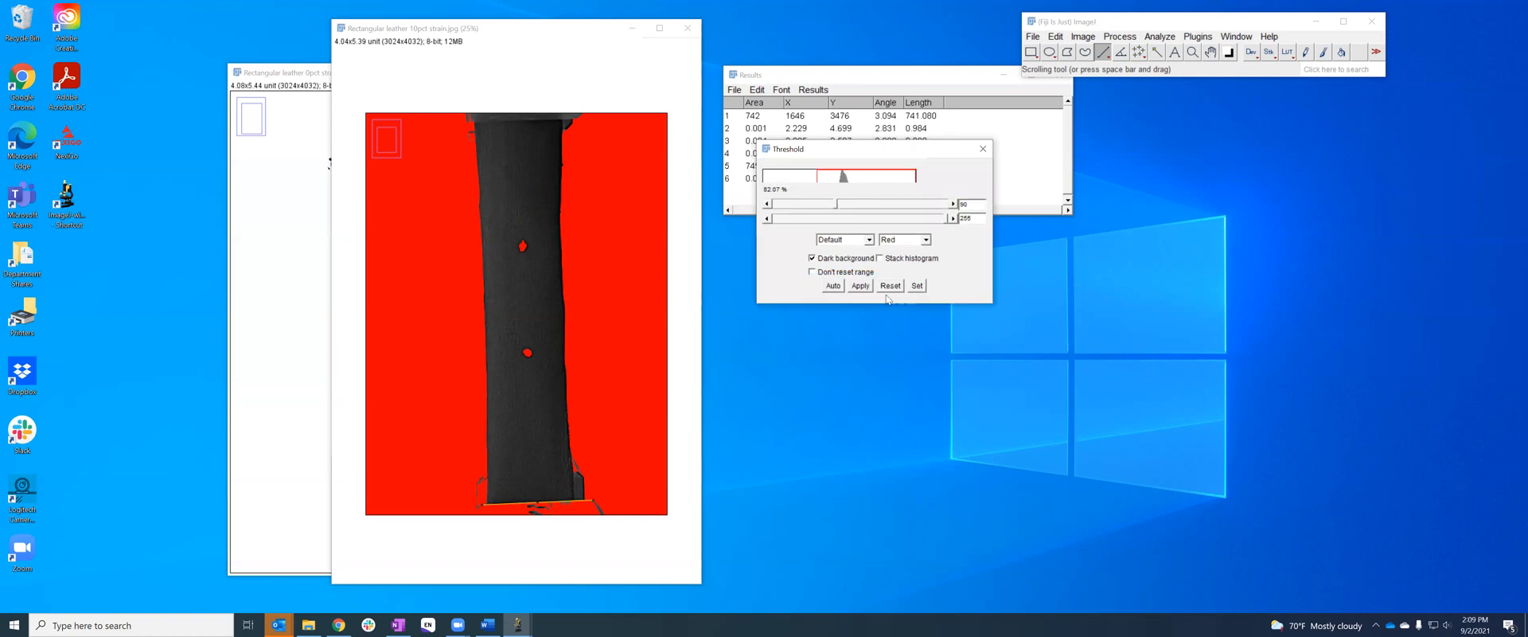
{"action": "left_click", "coordinate": [859, 285]}
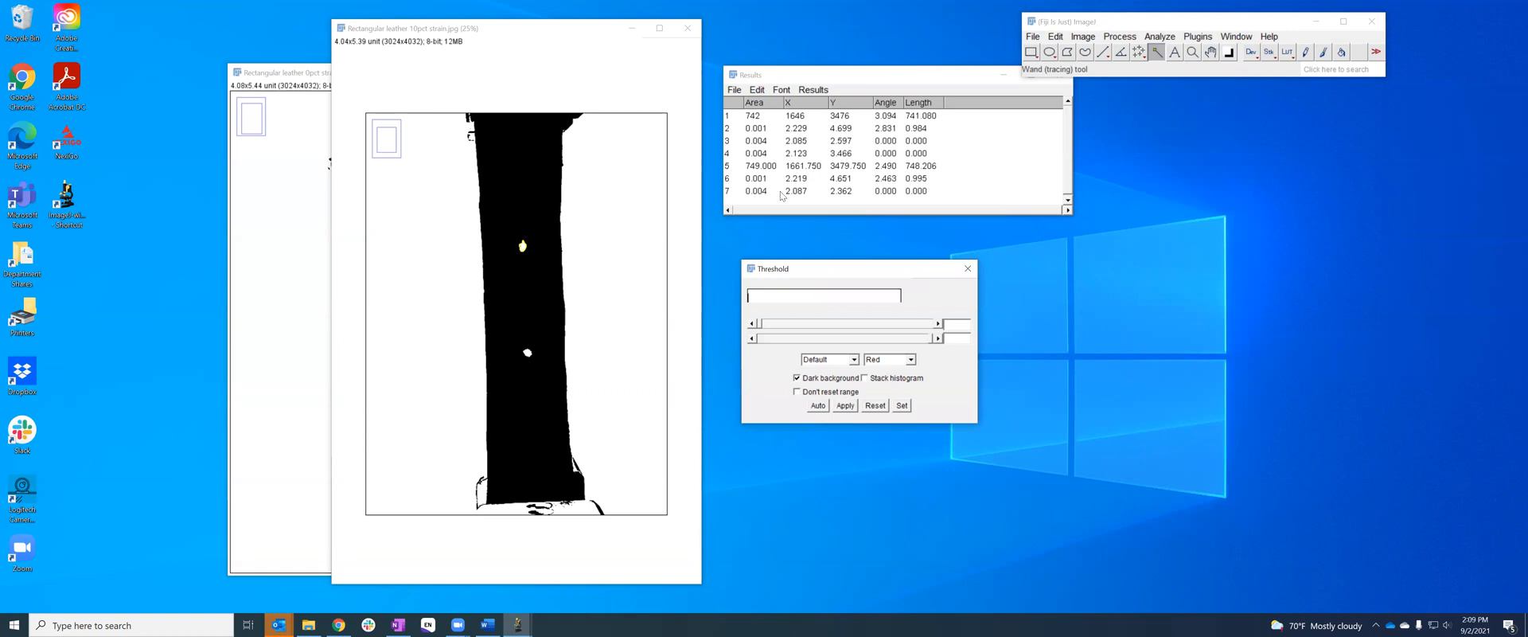
{"action": "mouse_move", "coordinate": [1164, 146]}
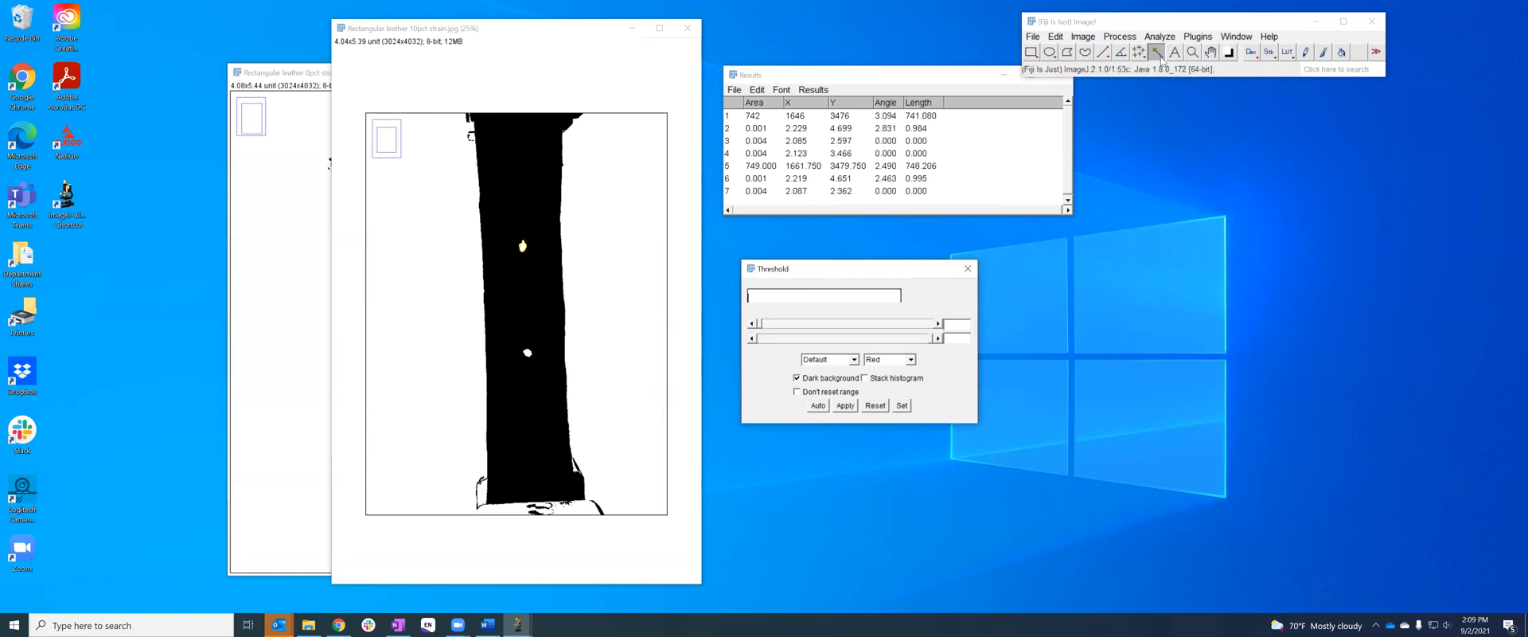
{"action": "mouse_move", "coordinate": [529, 350]}
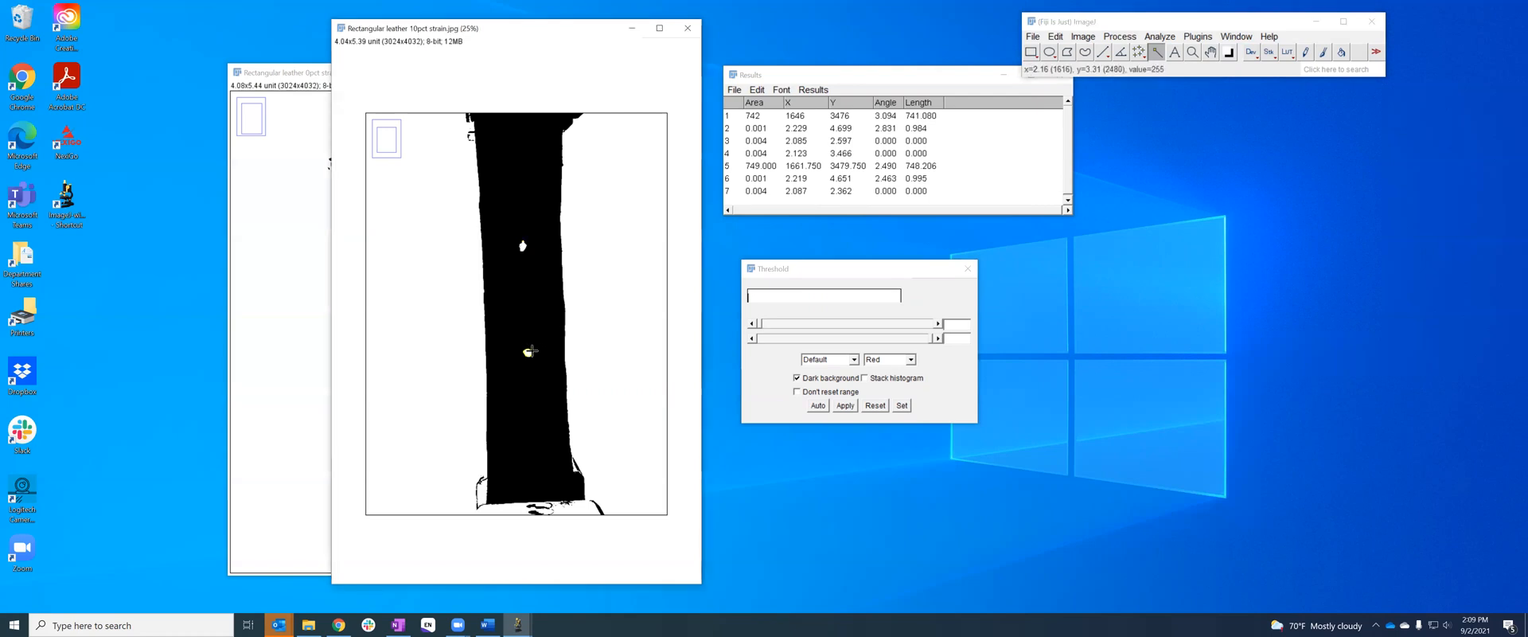
Select the lower dot on the 10pct strain photo and record its position (2.132, 3.314) in Results
{"action": "left_click", "coordinate": [1160, 36]}
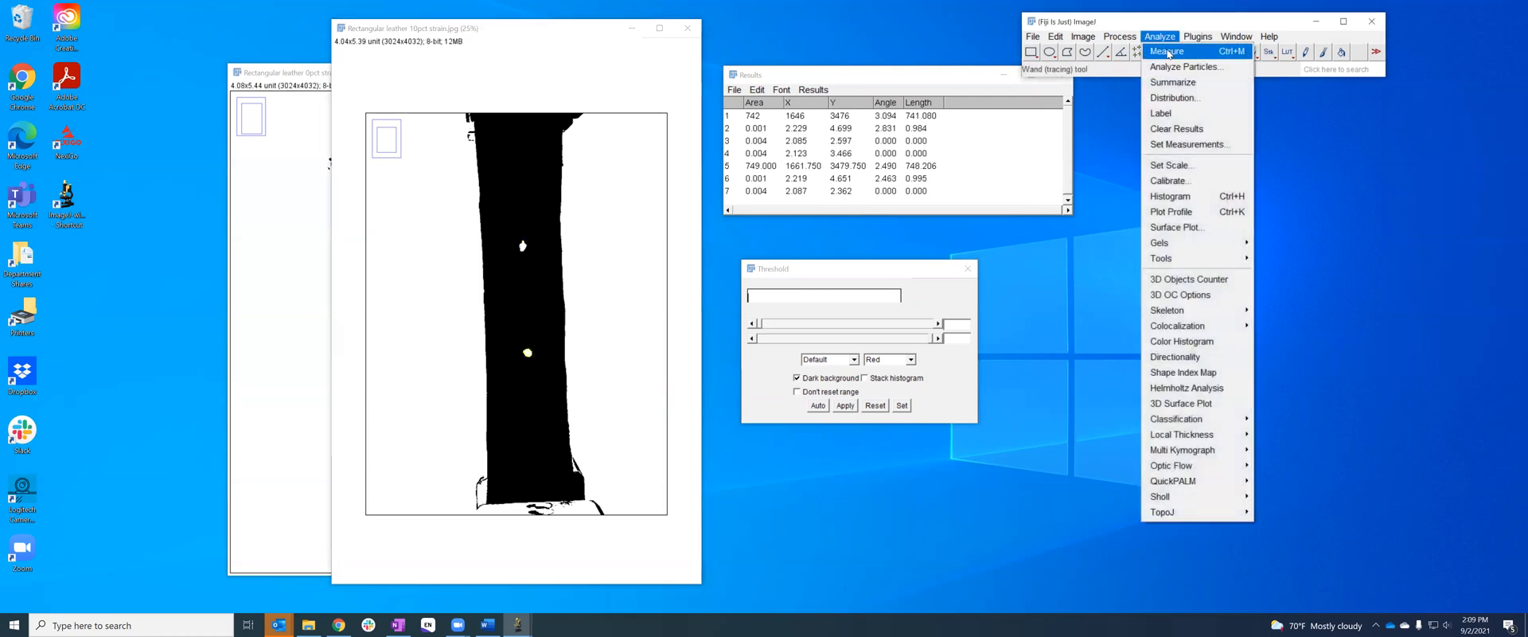
{"action": "left_click", "coordinate": [1169, 51]}
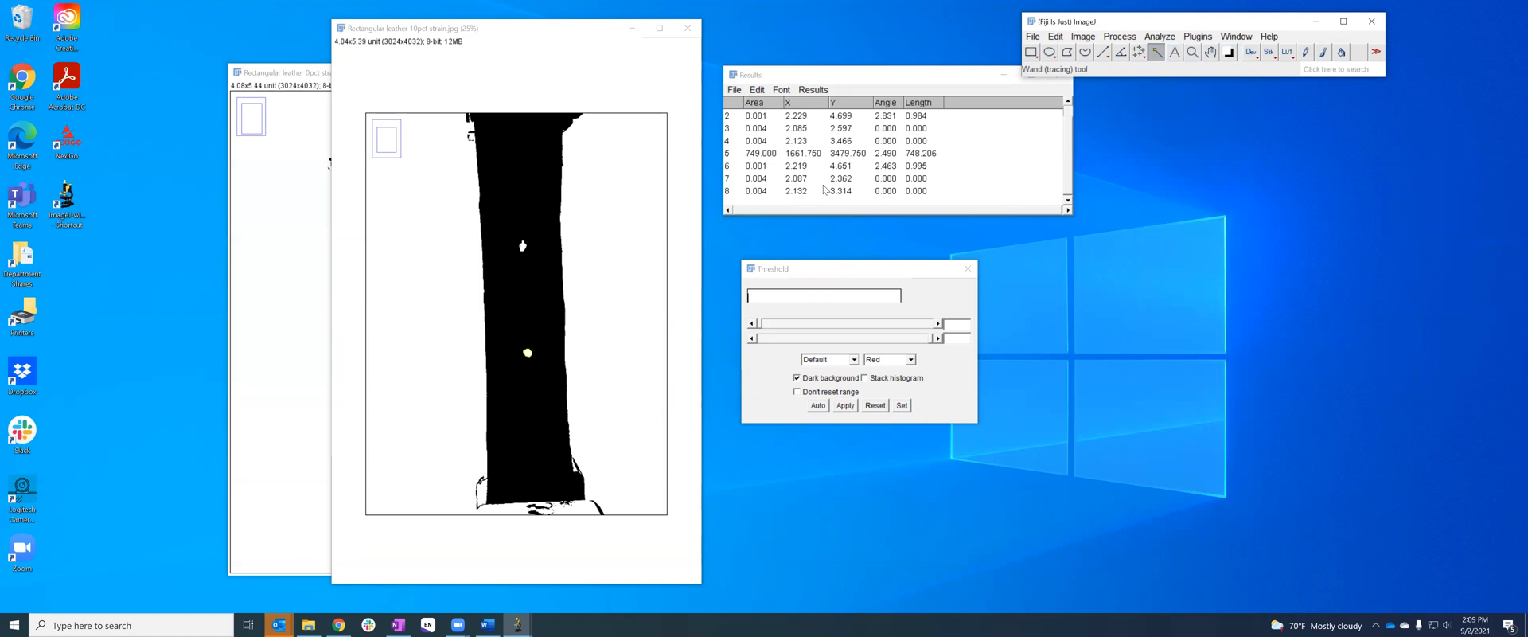
{"action": "mouse_move", "coordinate": [804, 196]}
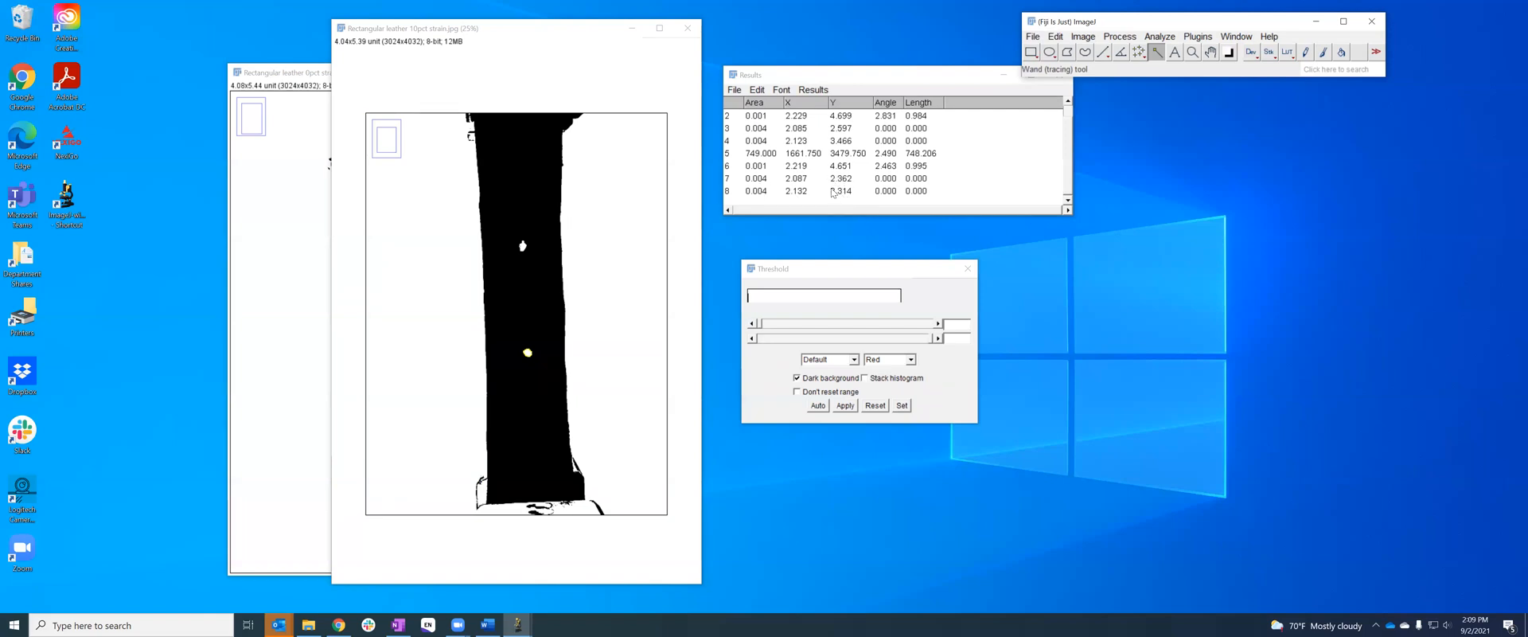
{"action": "mouse_move", "coordinate": [824, 195]}
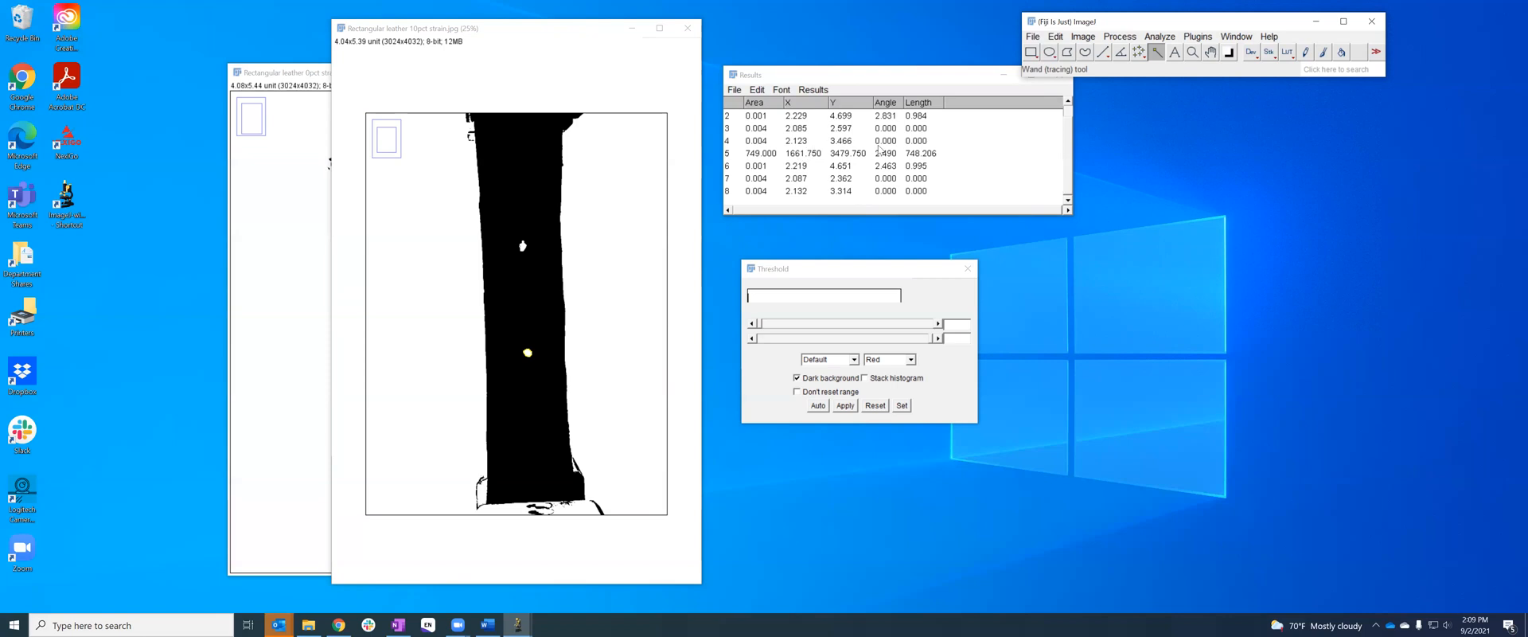
{"action": "mouse_move", "coordinate": [872, 158]}
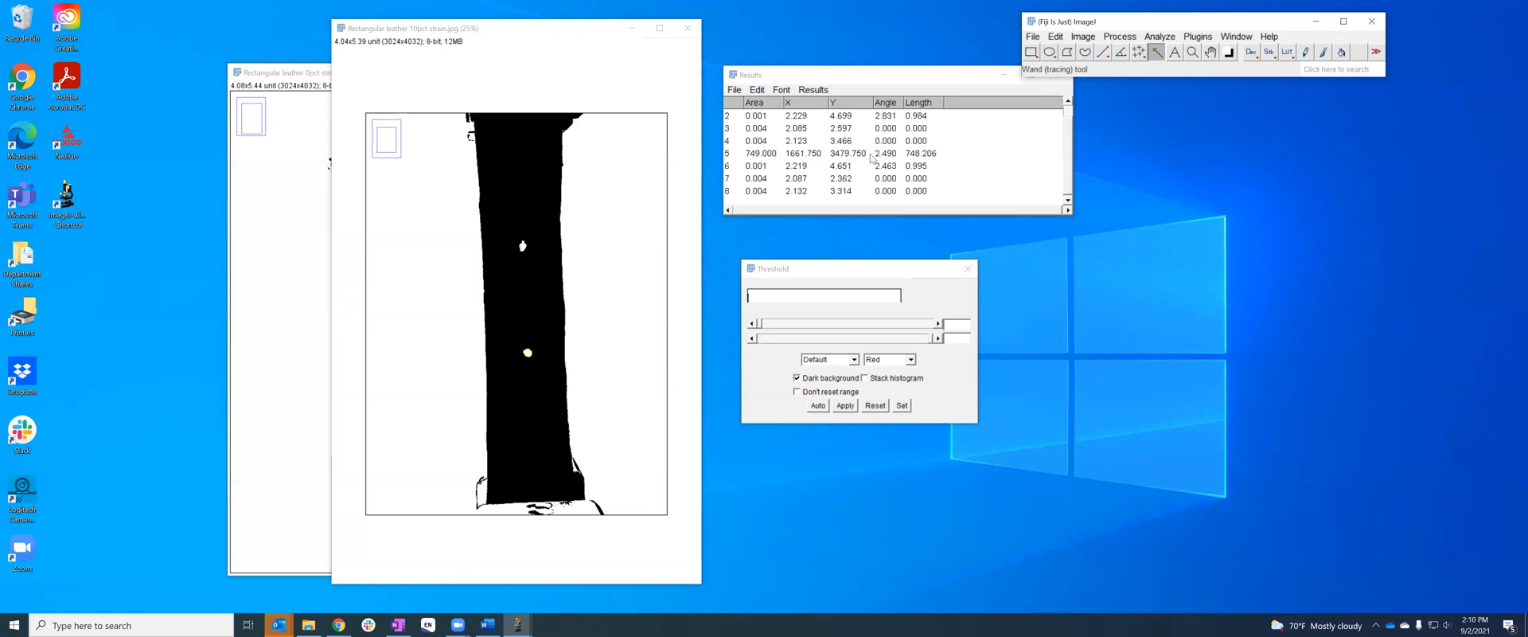
{"action": "mouse_move", "coordinate": [975, 186]}
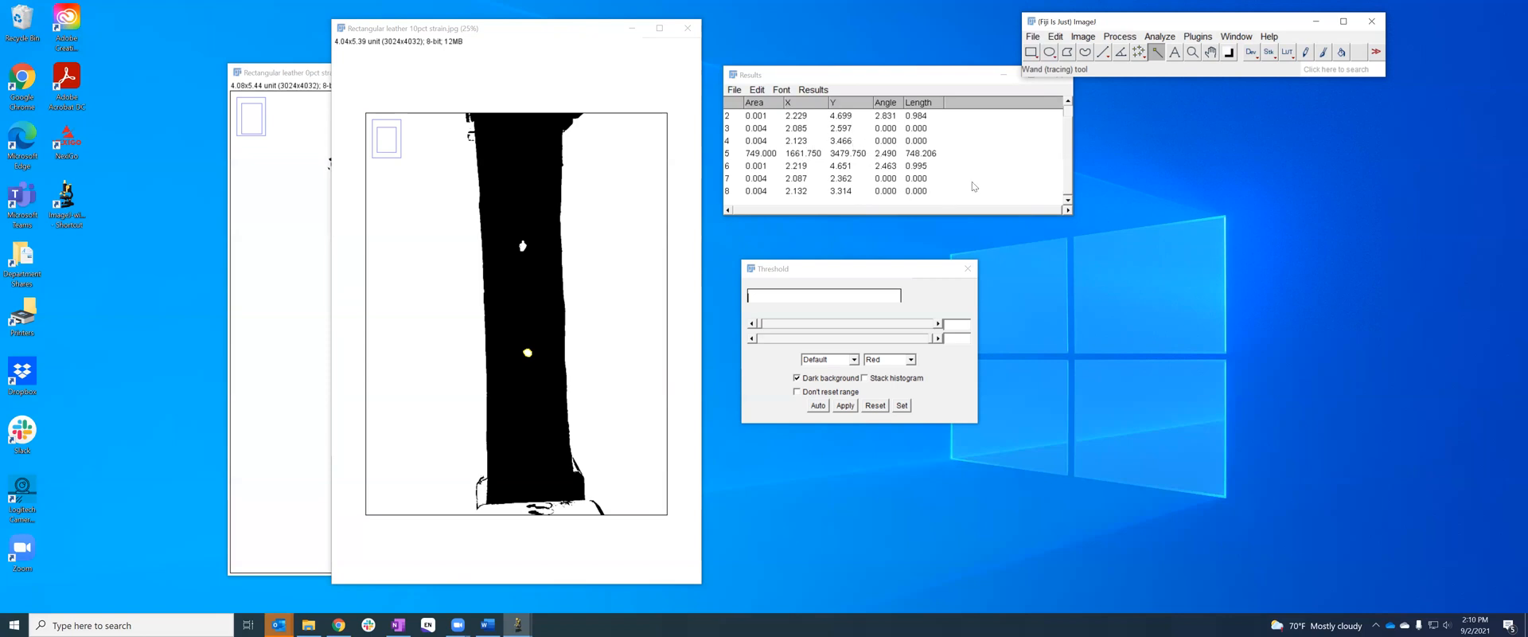